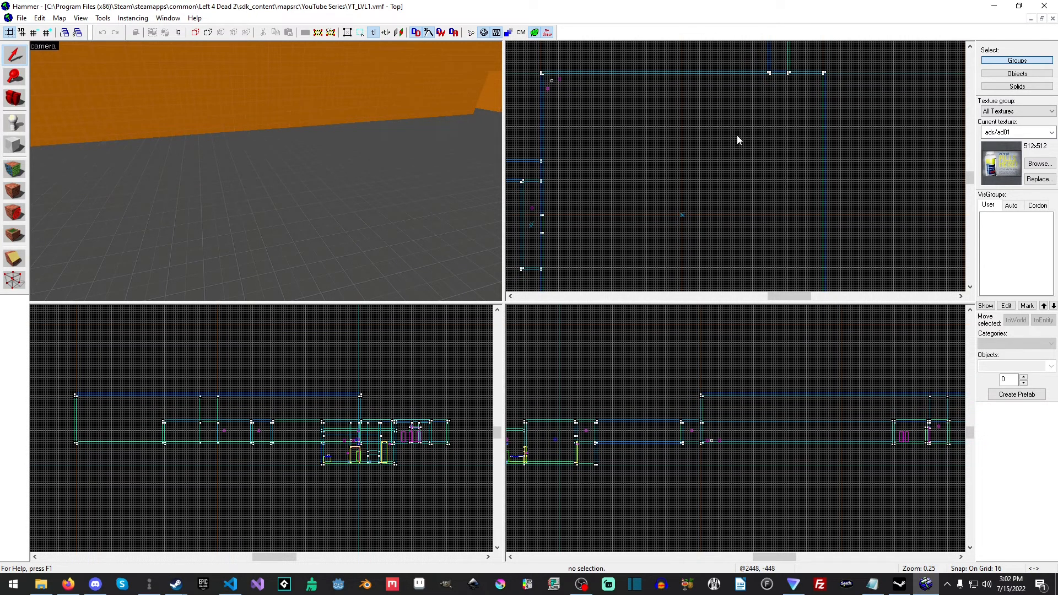
{"action": "mouse_move", "coordinate": [712, 131]}
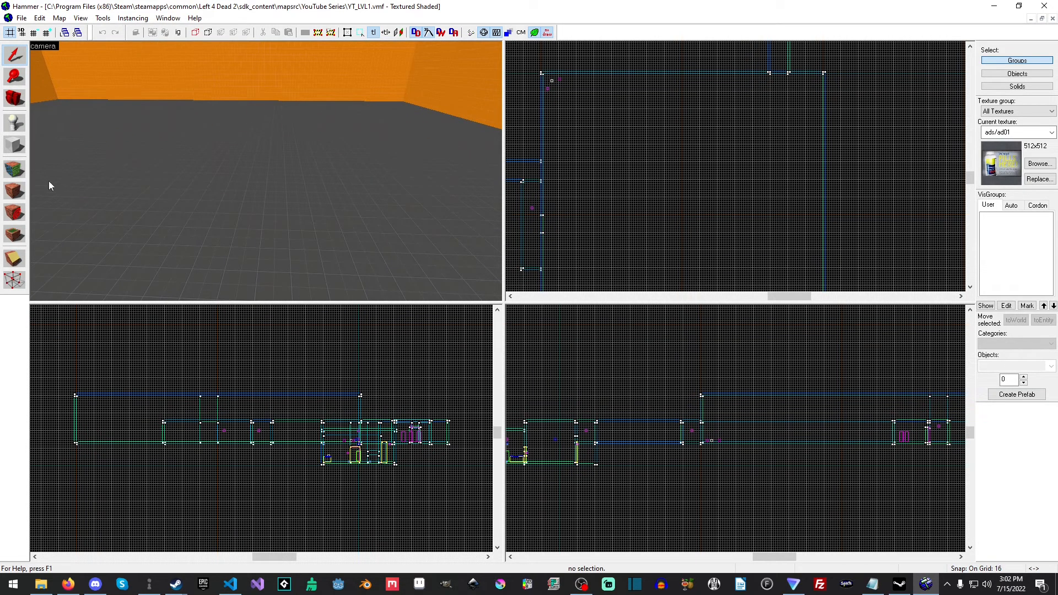
With the Block tool active, make a 1024×1024 'nature' dirt-and-grass blend the current texture.
{"action": "left_click", "coordinate": [15, 145]}
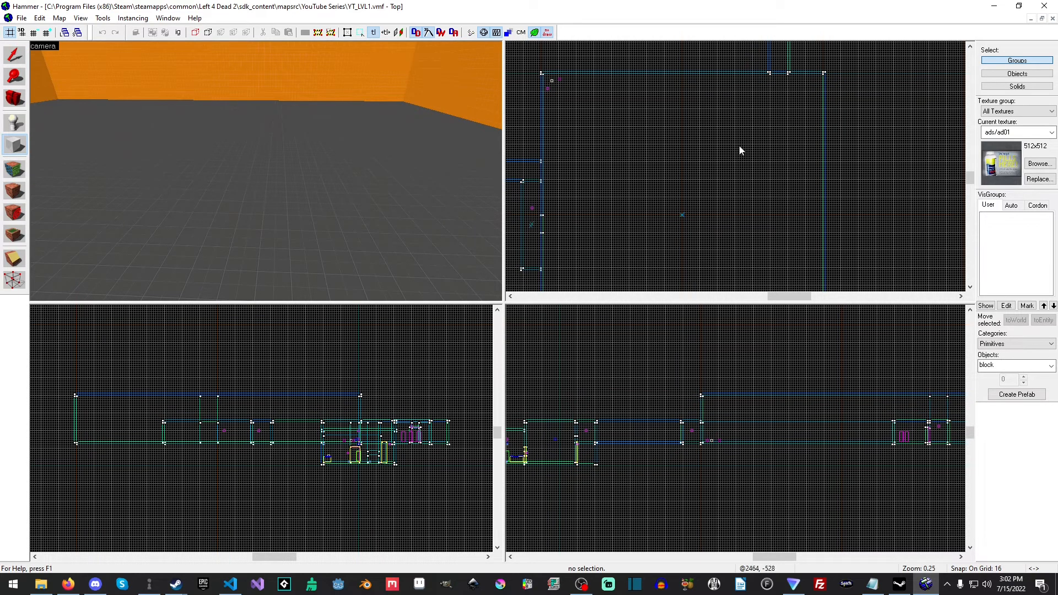
{"action": "left_click", "coordinate": [1041, 163]}
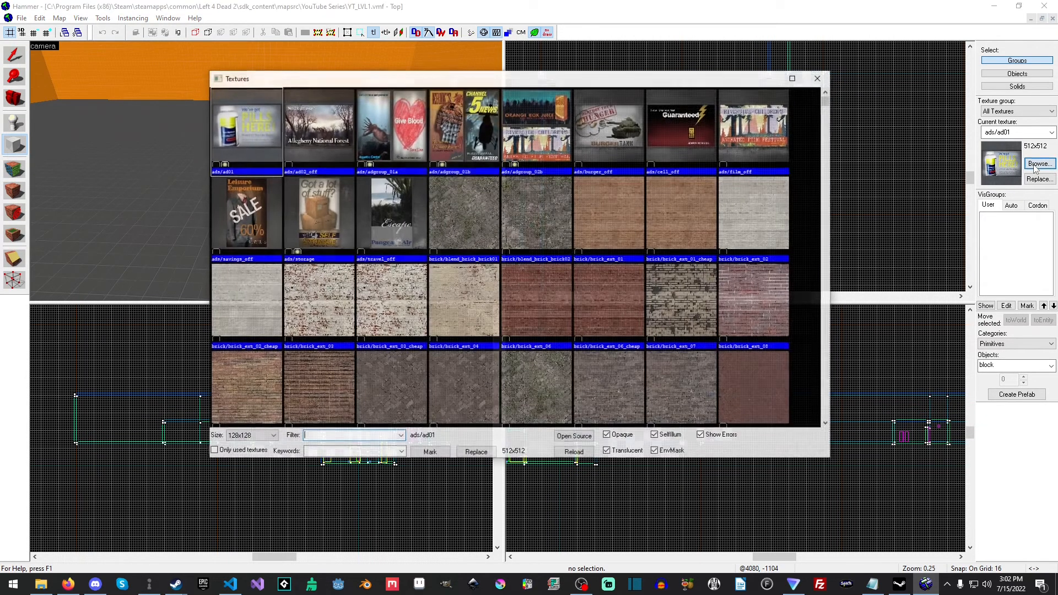
{"action": "type", "text": "n"}
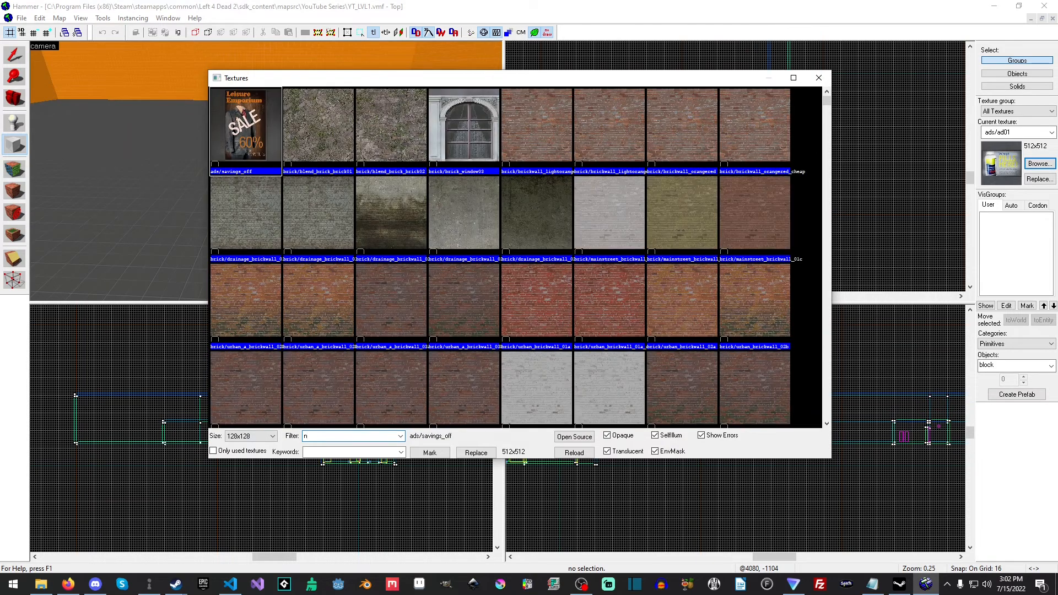
{"action": "type", "text": "ature"}
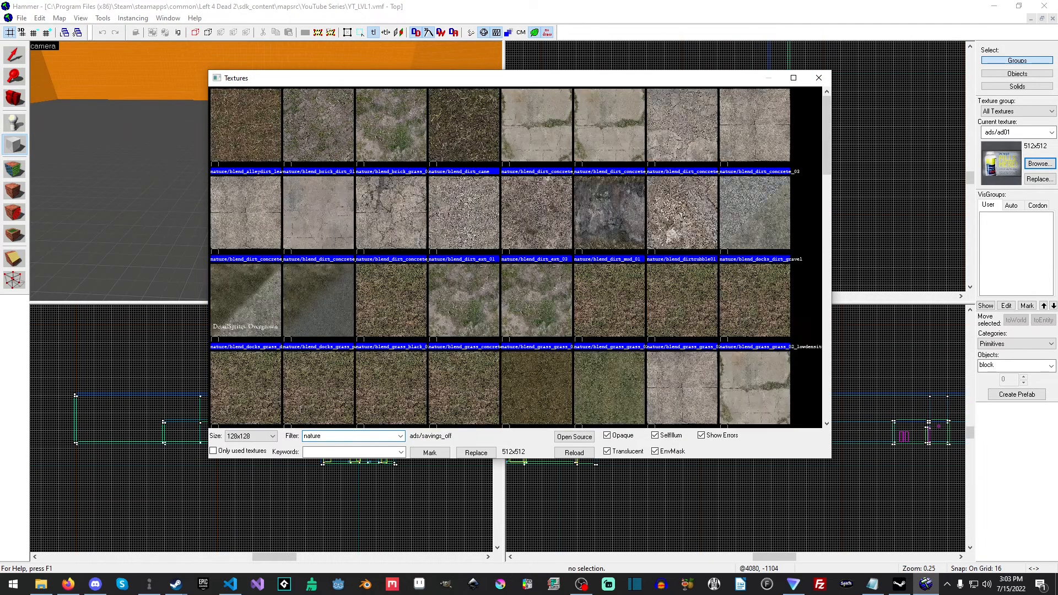
{"action": "scroll", "scroll_direction": "down", "scroll_amount": 3}
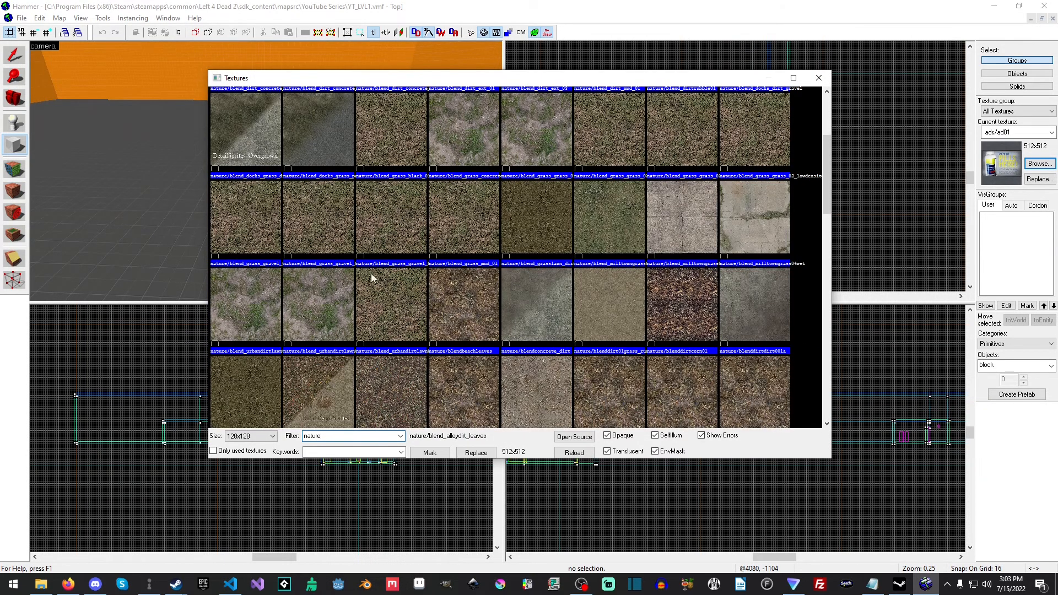
{"action": "scroll", "scroll_direction": "down", "scroll_amount": 3}
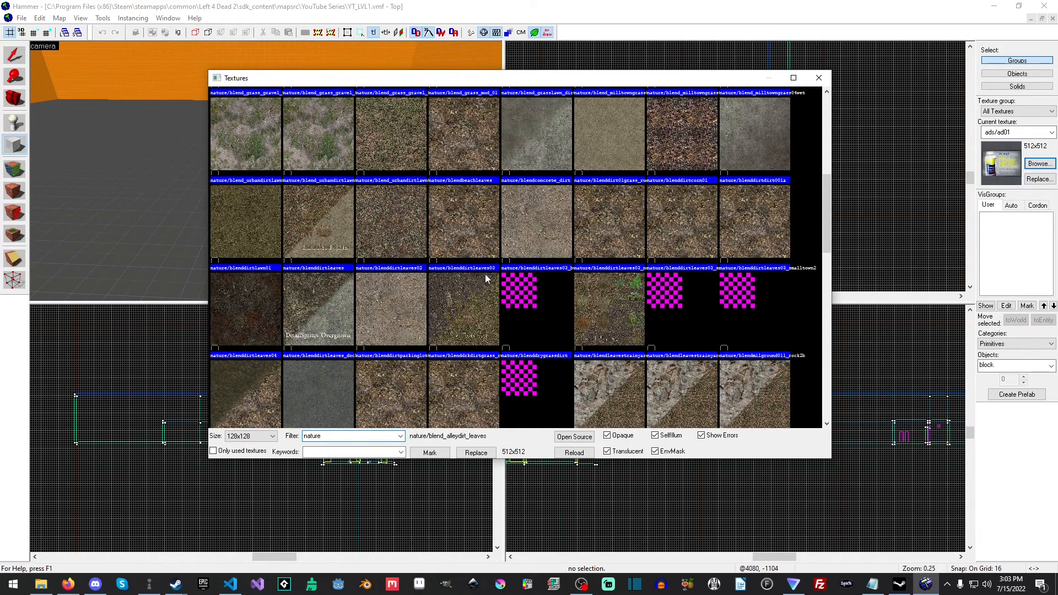
{"action": "scroll", "scroll_direction": "down", "scroll_amount": 3}
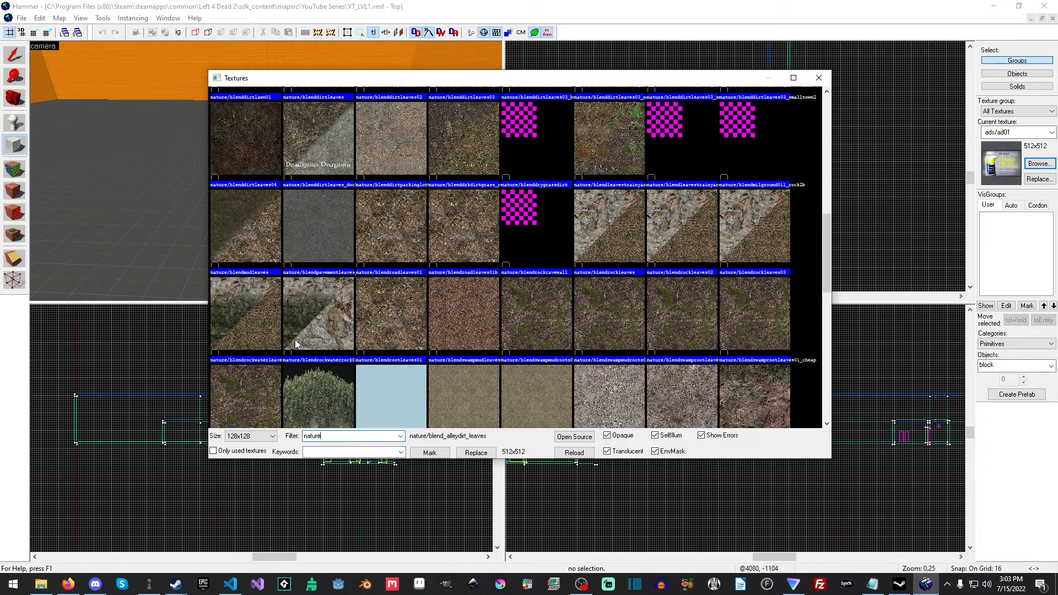
{"action": "left_click", "coordinate": [246, 317]}
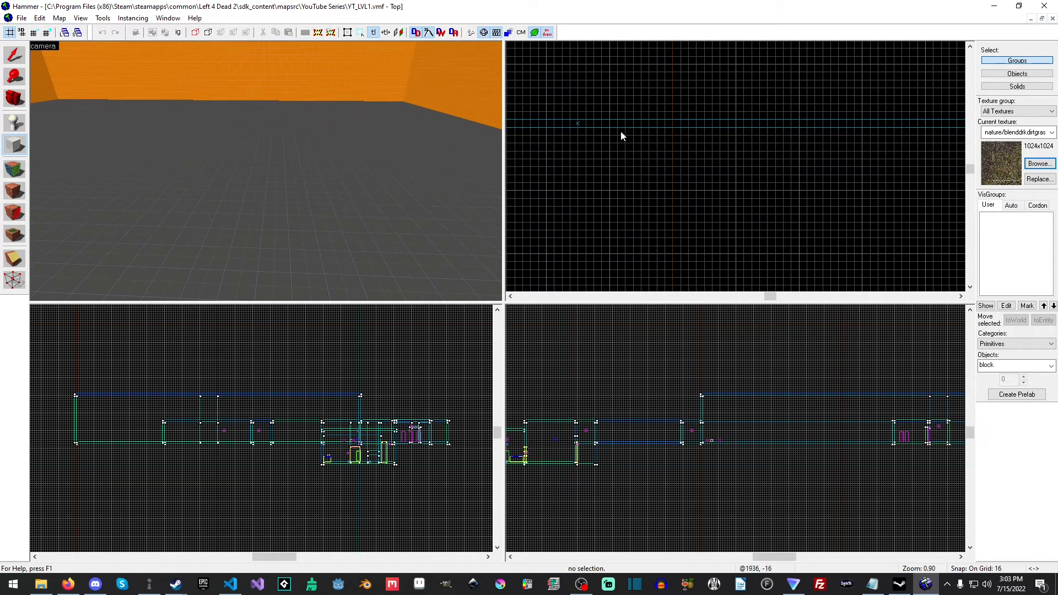
Draw a thin block in the Top 2D view as the first terrain floor slab.
{"action": "left_click_drag", "start_coordinate": [578, 123], "coordinate": [736, 253]}
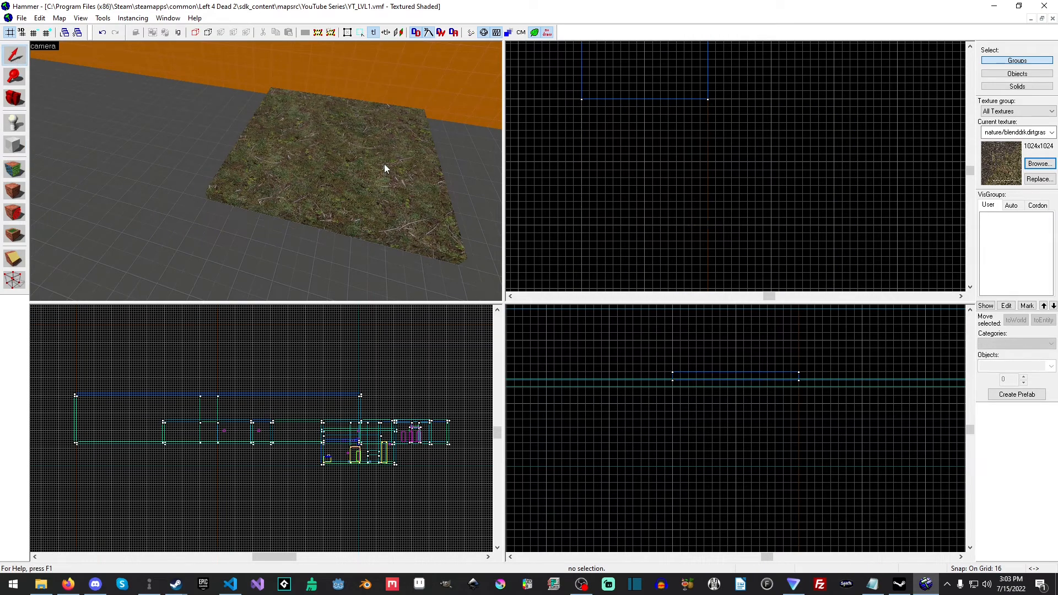
Draw additional 16-unit-high dirt-grass slabs adjoining the first one.
{"action": "left_click", "coordinate": [14, 146]}
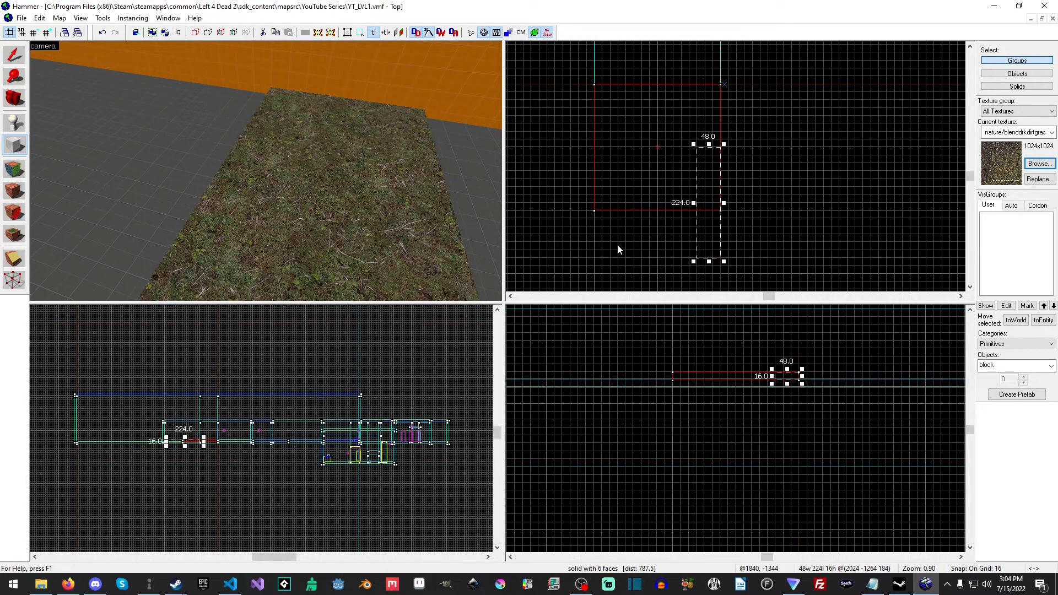
{"action": "scroll", "scroll_direction": "down", "scroll_amount": 3}
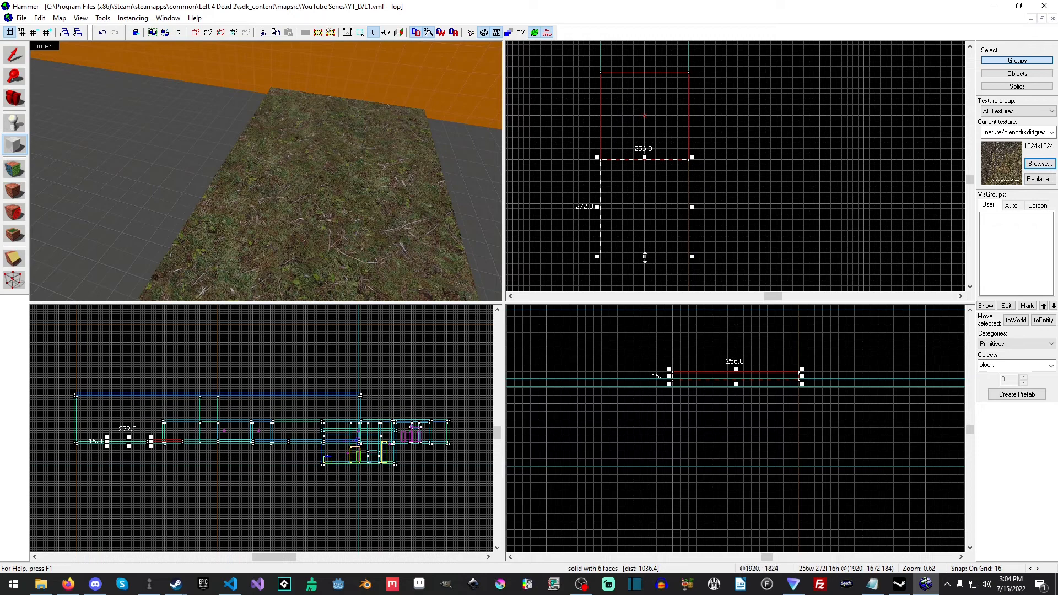
{"action": "left_click", "coordinate": [738, 252]}
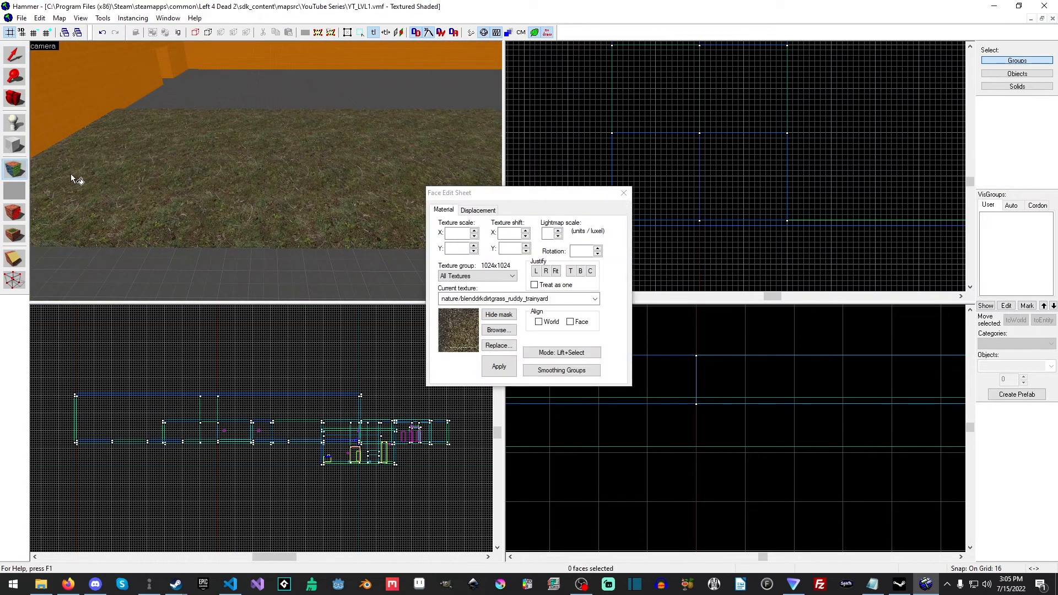
Select the top faces of all the grass slabs for face editing.
{"action": "left_click", "coordinate": [12, 166]}
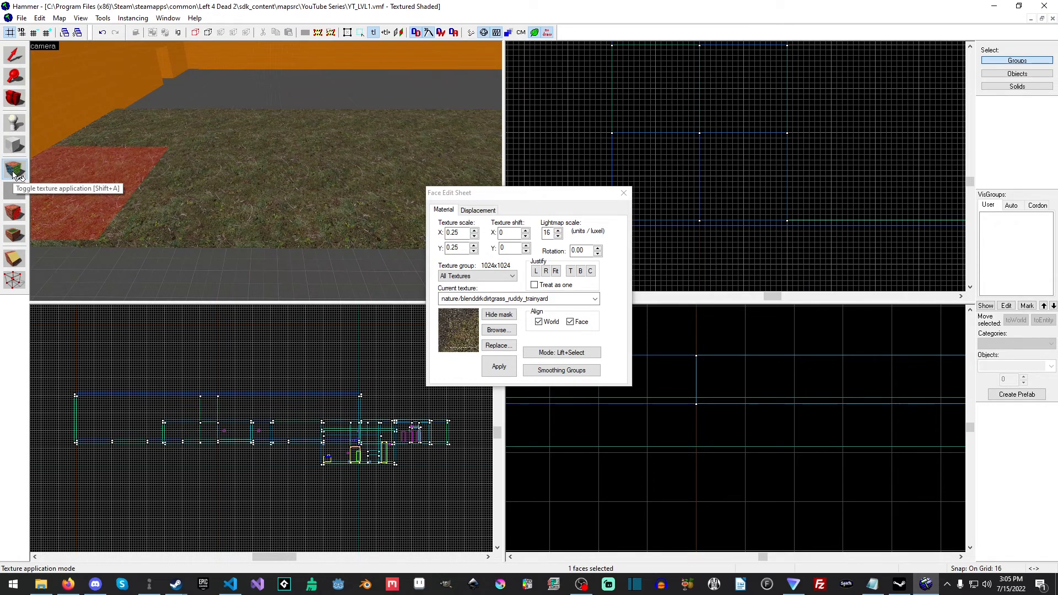
{"action": "left_click", "coordinate": [221, 230]}
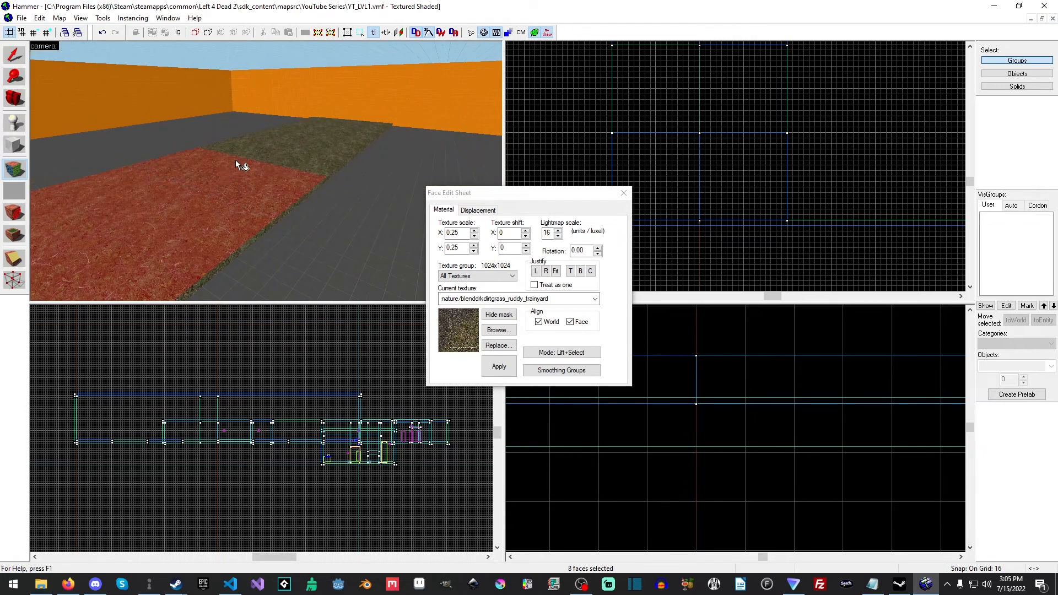
{"action": "left_click", "coordinate": [364, 133]}
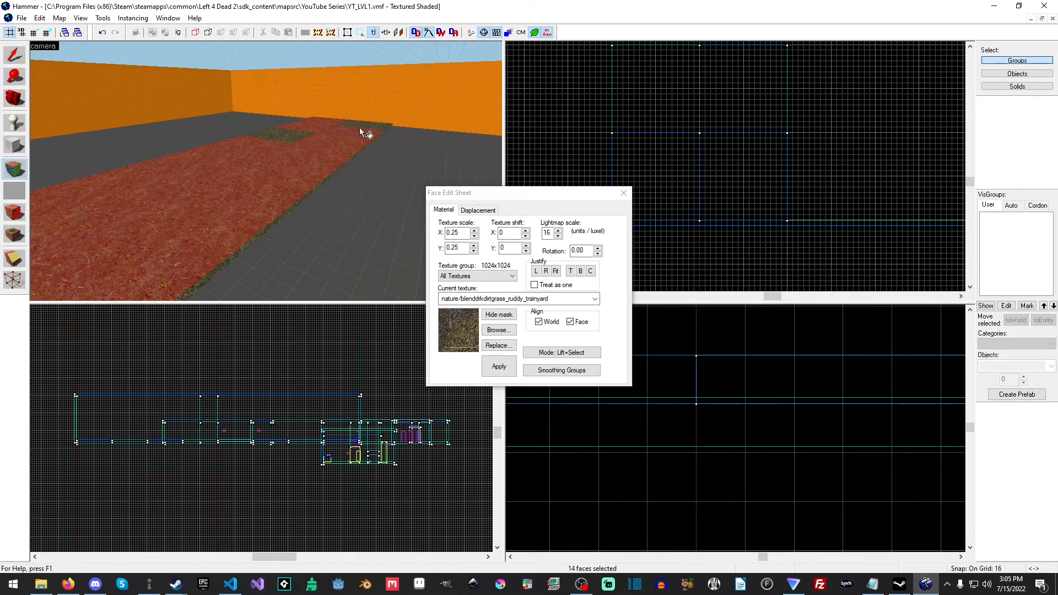
Turn the selected slab tops into displacements from the Displacement tab.
{"action": "left_click", "coordinate": [478, 210]}
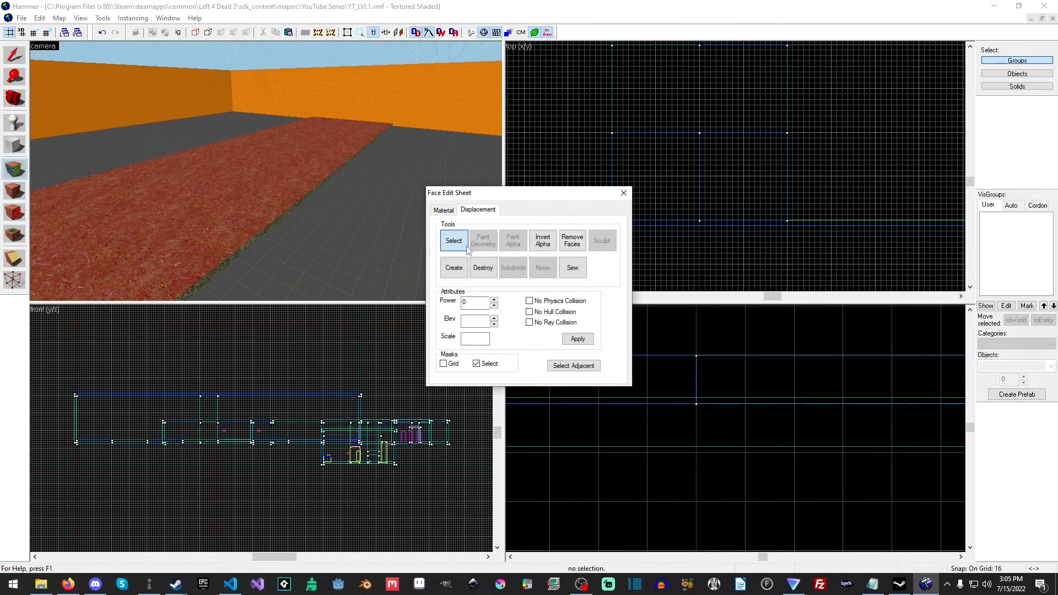
{"action": "left_click", "coordinate": [453, 268]}
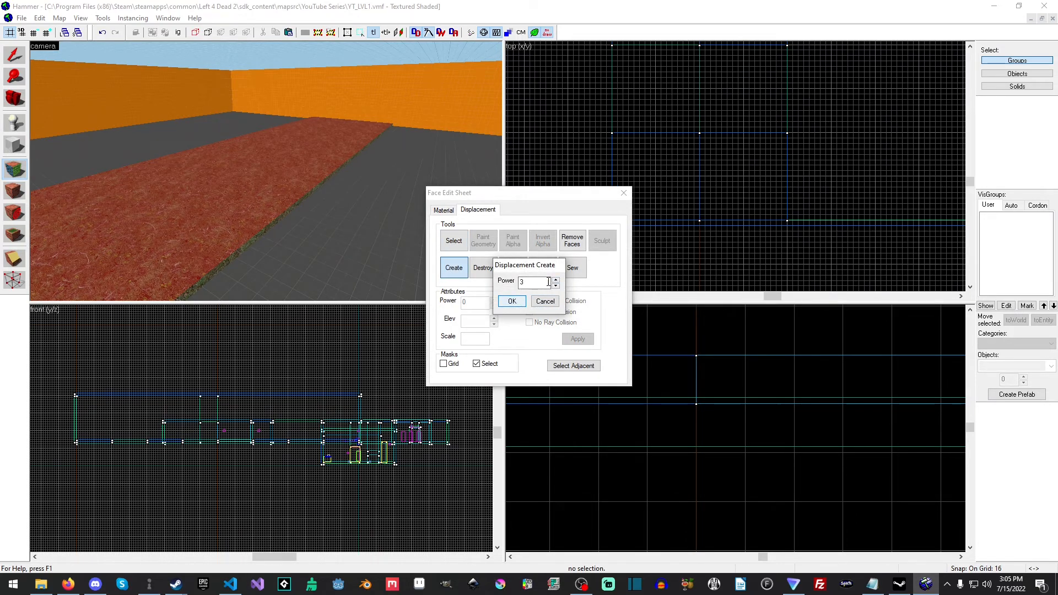
{"action": "left_click", "coordinate": [512, 301]}
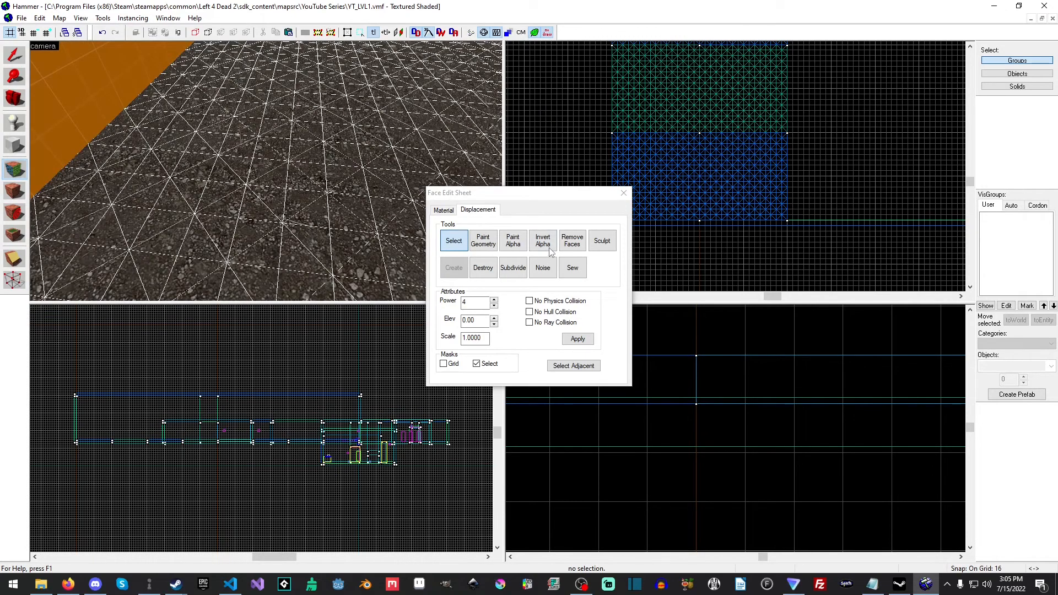
Move the face editing sheet aside and toggle the displacement Grid mask off and on.
{"action": "left_click_drag", "start_coordinate": [448, 192], "coordinate": [583, 191]}
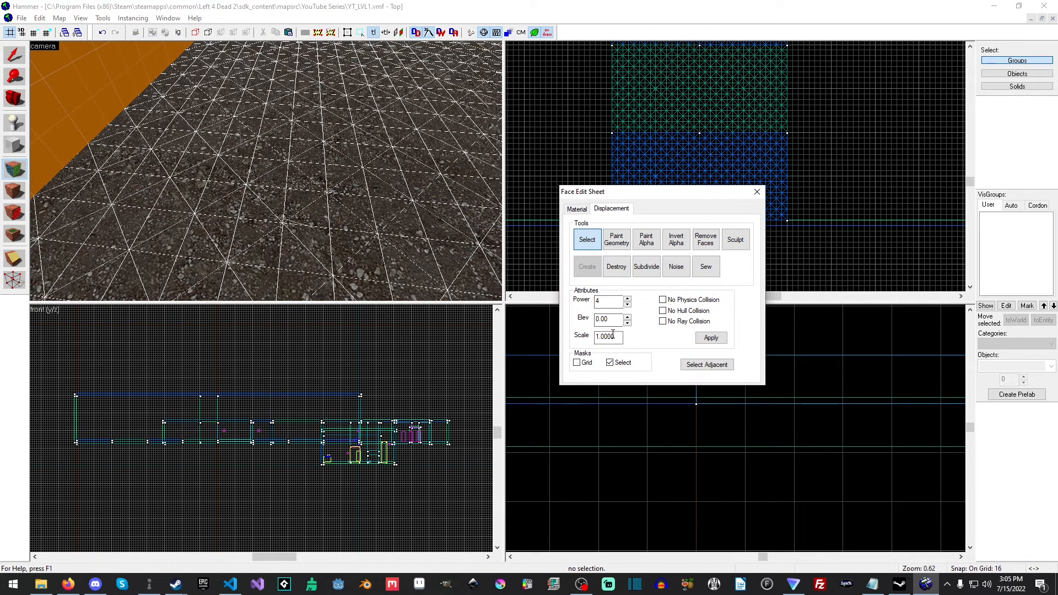
{"action": "left_click", "coordinate": [577, 362]}
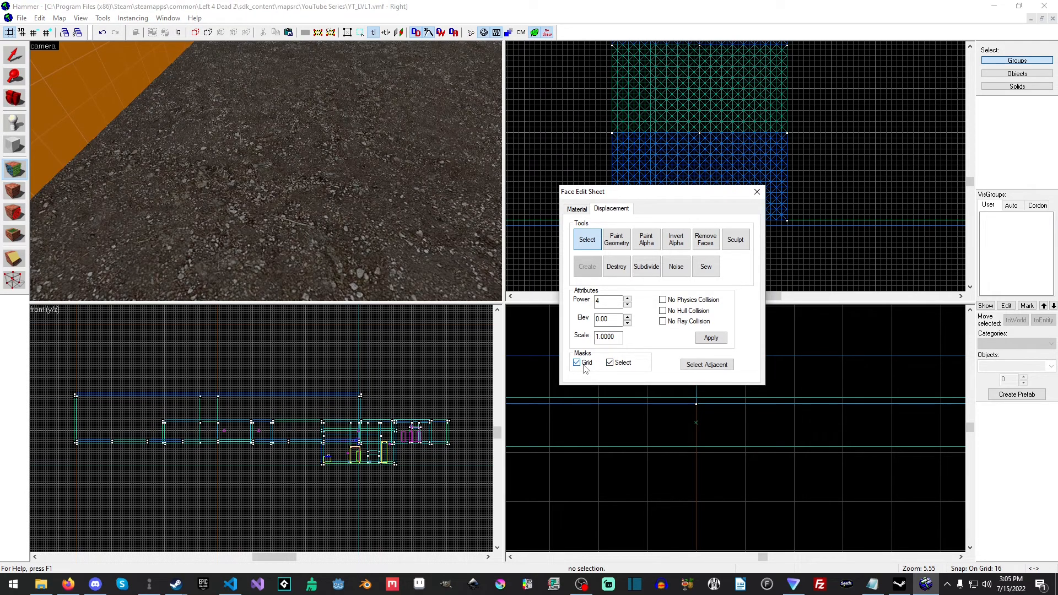
{"action": "left_click", "coordinate": [577, 363]}
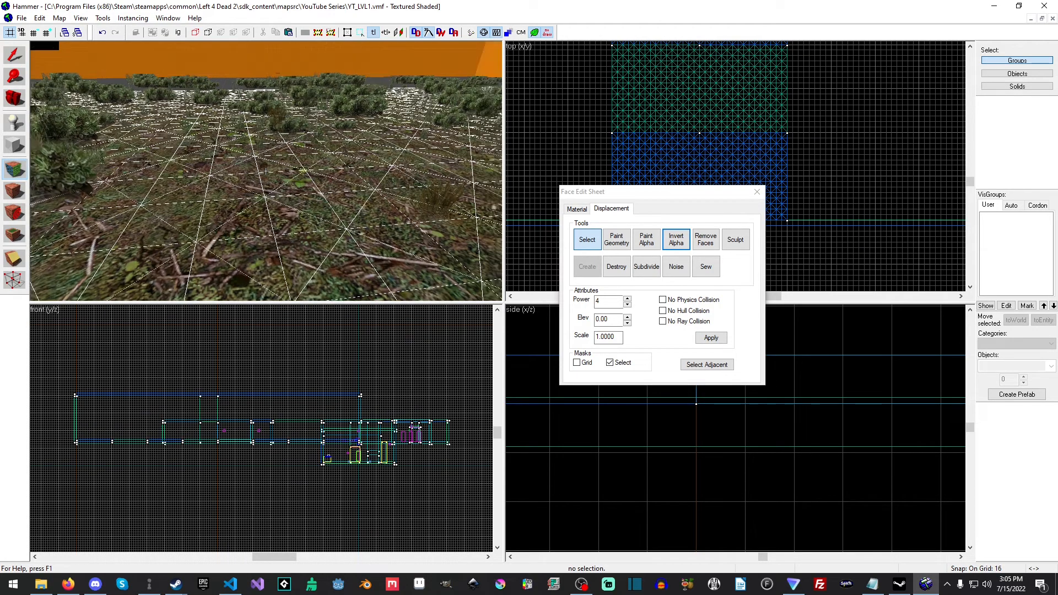
Set blend_urbandirtlawn01 as the replacement for the ruddy trainyard dirt-grass texture.
{"action": "left_click", "coordinate": [576, 209]}
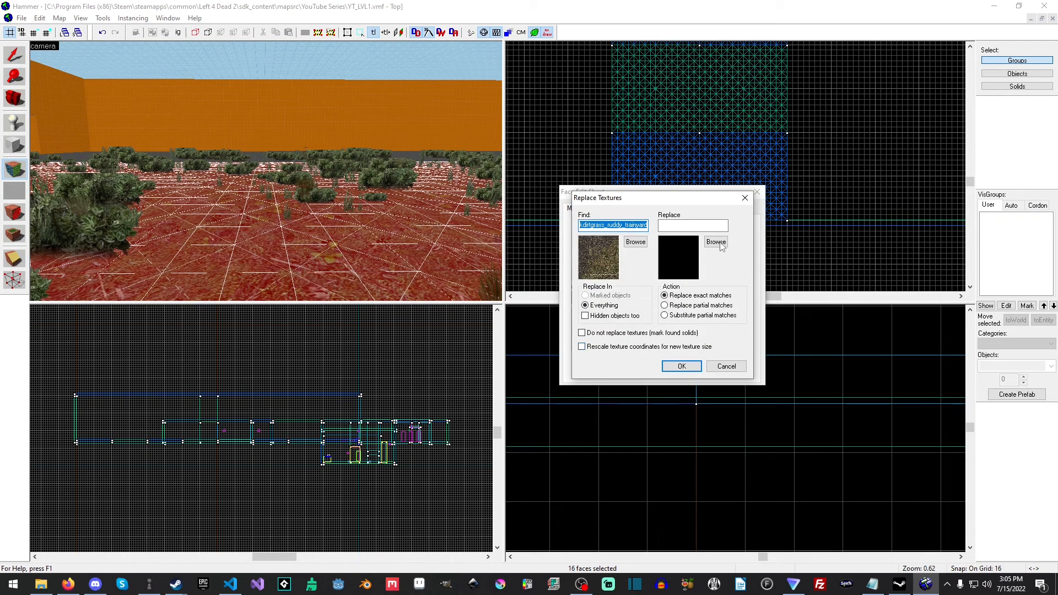
{"action": "left_click", "coordinate": [716, 242]}
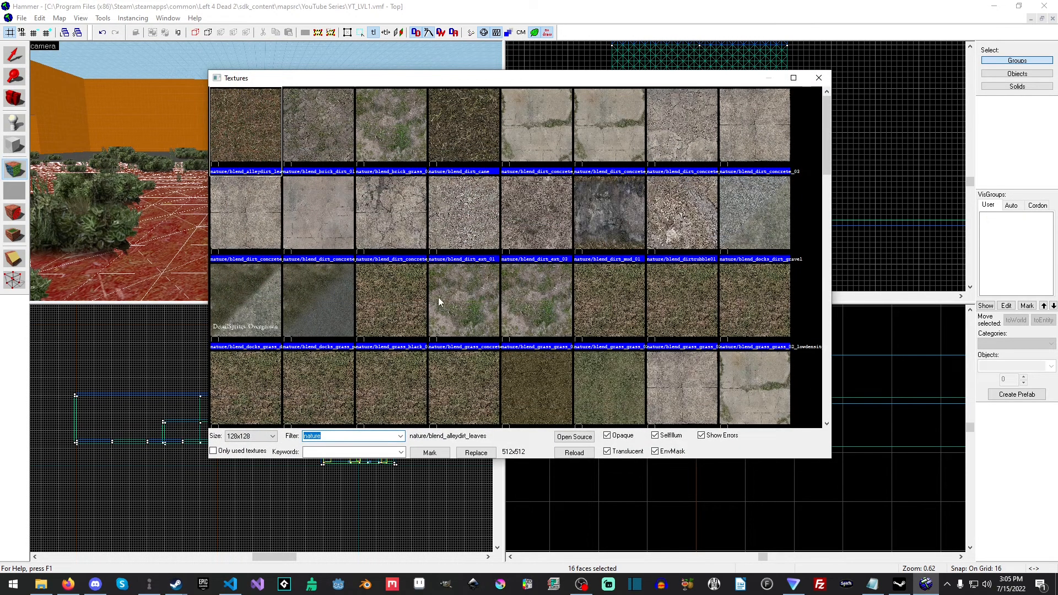
{"action": "mouse_move", "coordinate": [483, 135]}
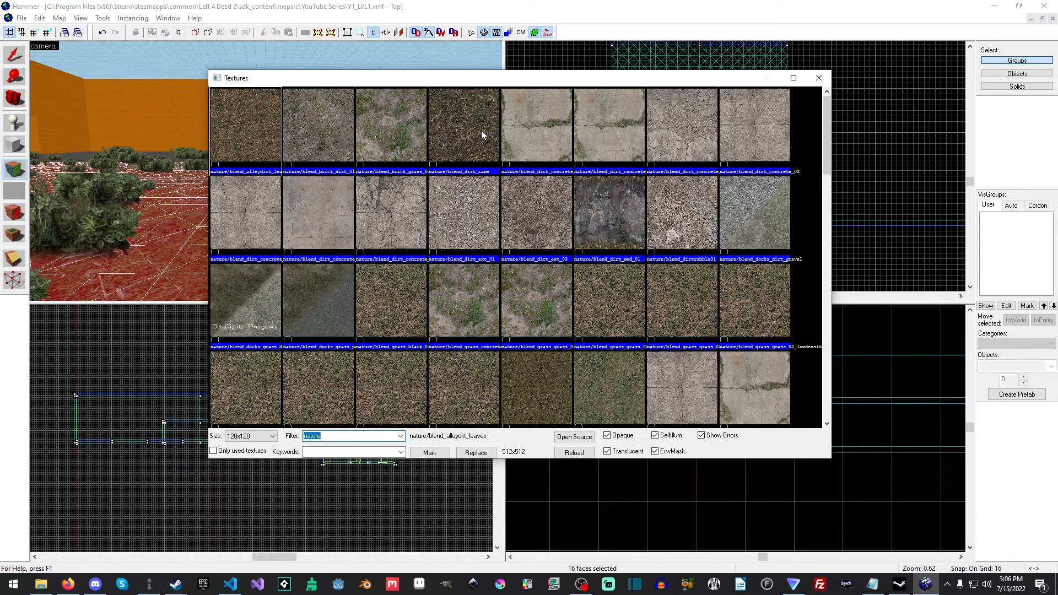
{"action": "scroll", "scroll_direction": "down", "scroll_amount": 3}
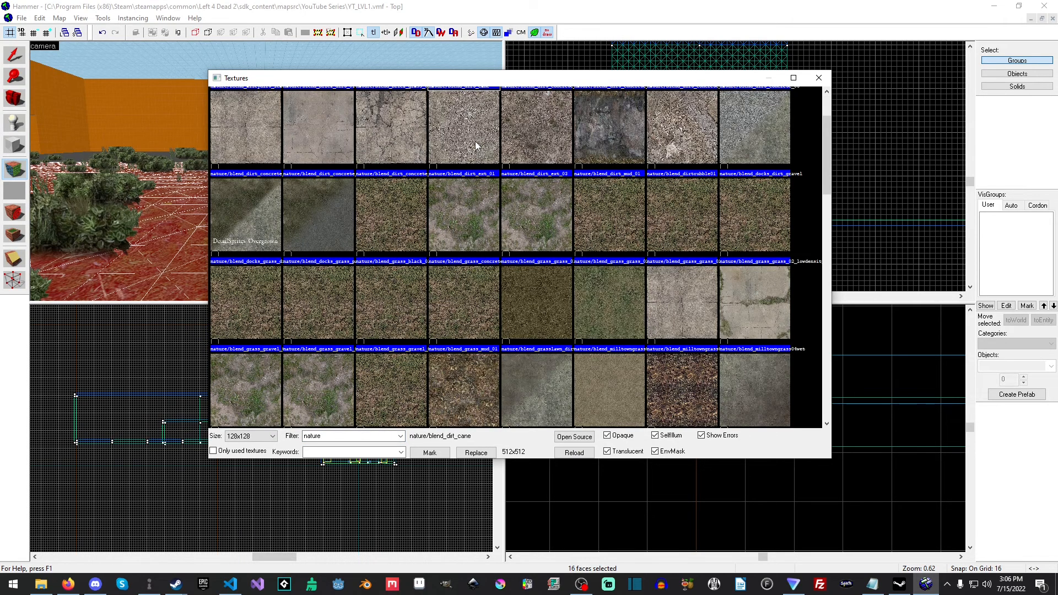
{"action": "scroll", "scroll_direction": "down", "scroll_amount": 3}
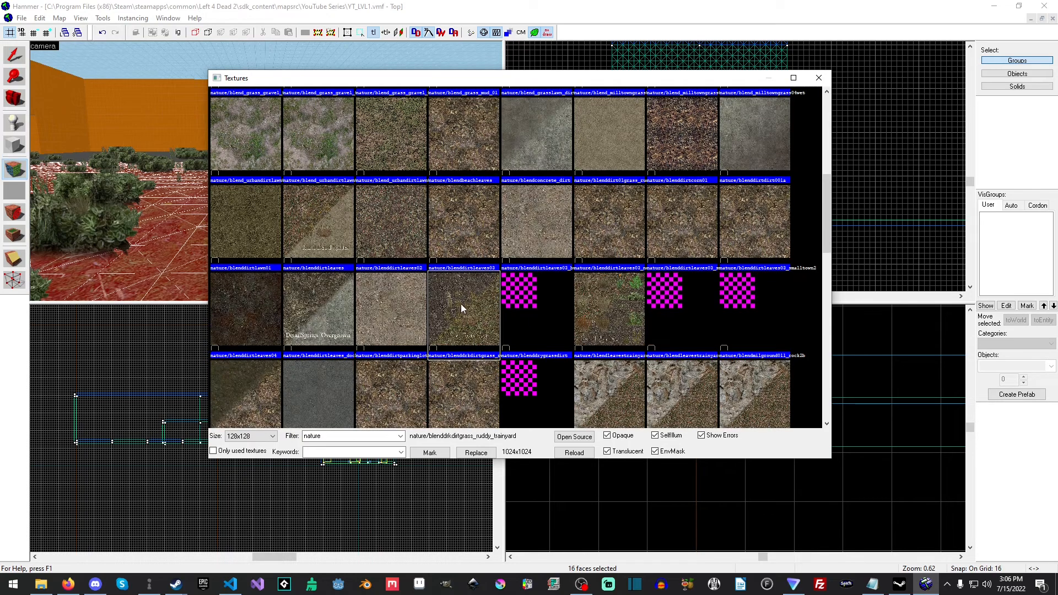
{"action": "mouse_move", "coordinate": [430, 70]}
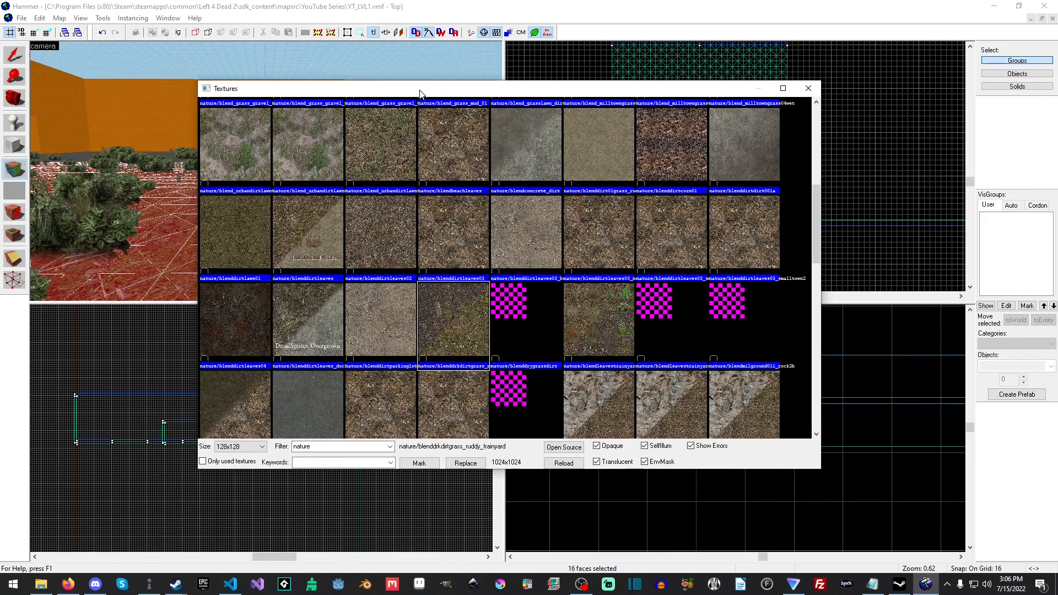
{"action": "scroll", "scroll_direction": "down", "scroll_amount": 3}
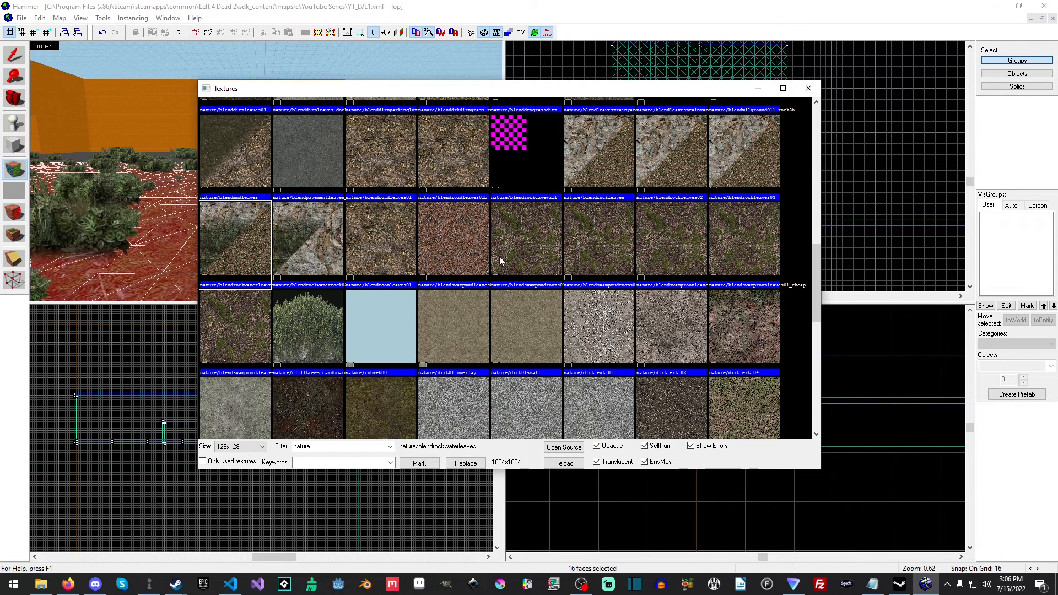
{"action": "scroll", "scroll_direction": "down", "scroll_amount": 3}
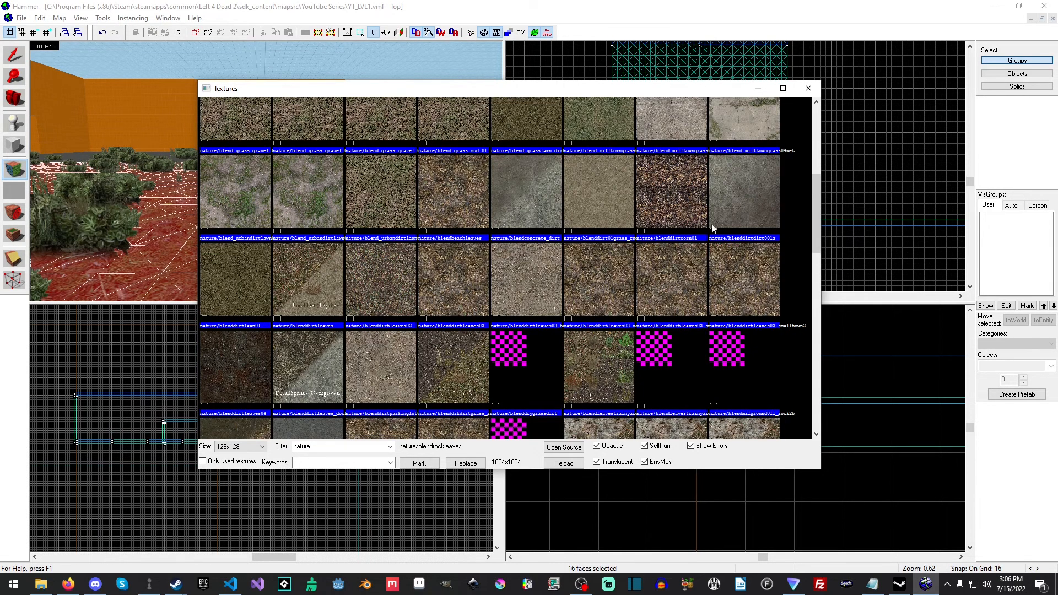
{"action": "left_click", "coordinate": [744, 191]}
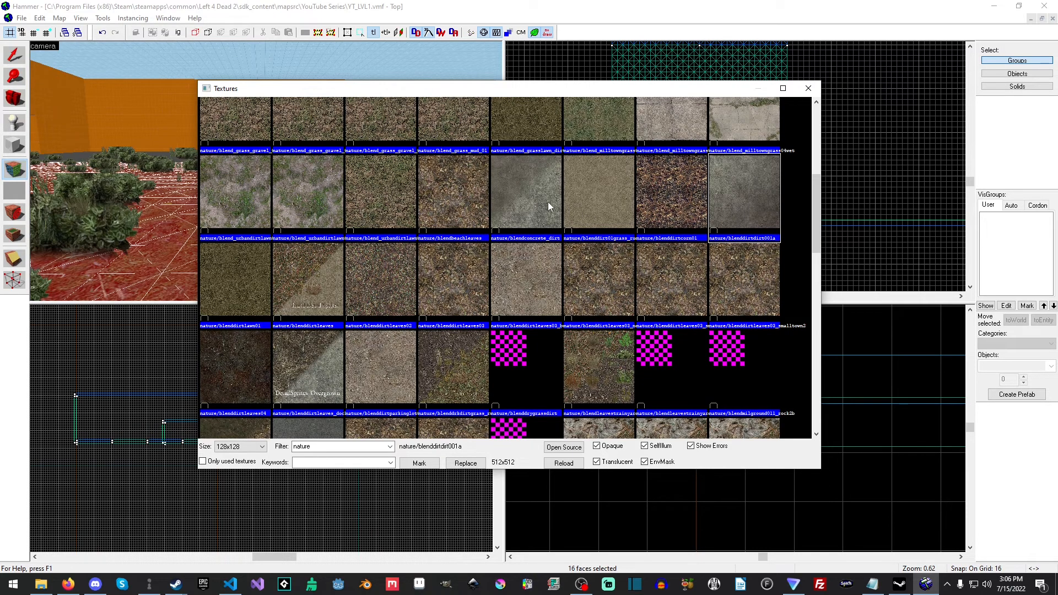
{"action": "left_click", "coordinate": [307, 193]}
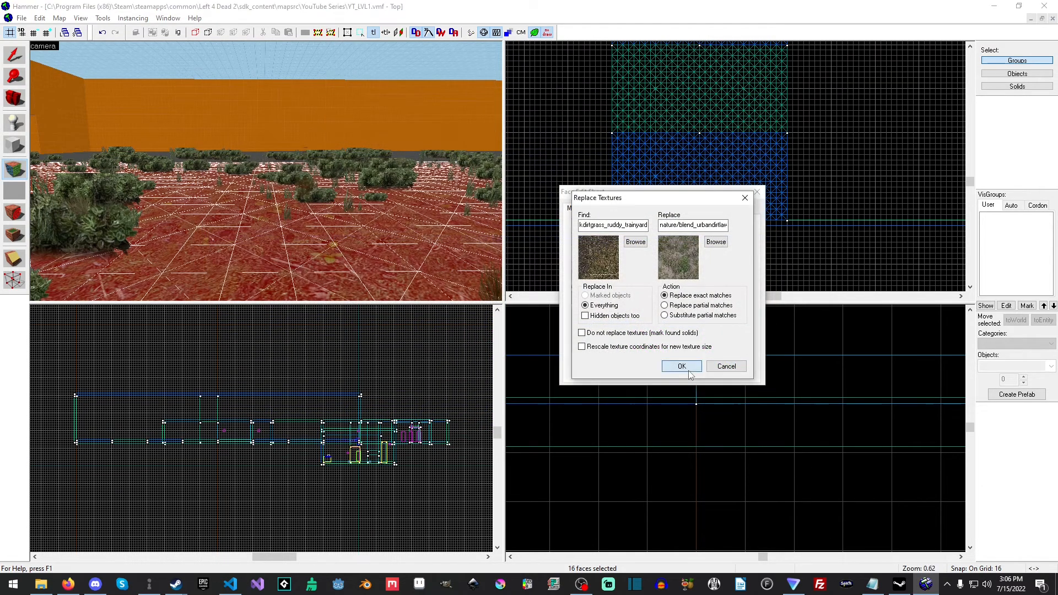
Apply the urban dirt-lawn replacement, then view displacement options and open and close Paint Alpha.
{"action": "left_click", "coordinate": [682, 366]}
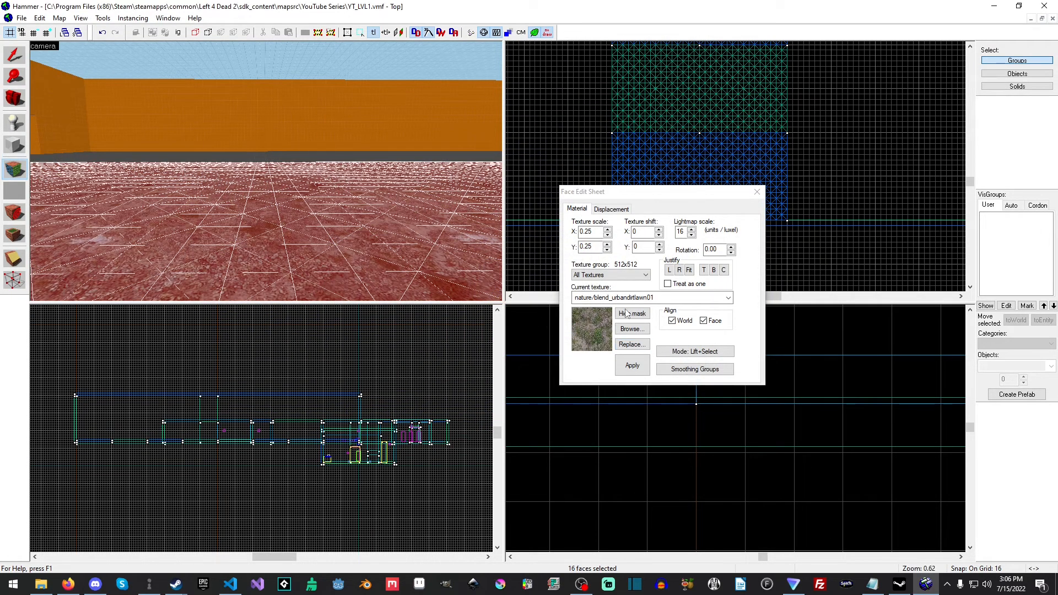
{"action": "left_click", "coordinate": [612, 209]}
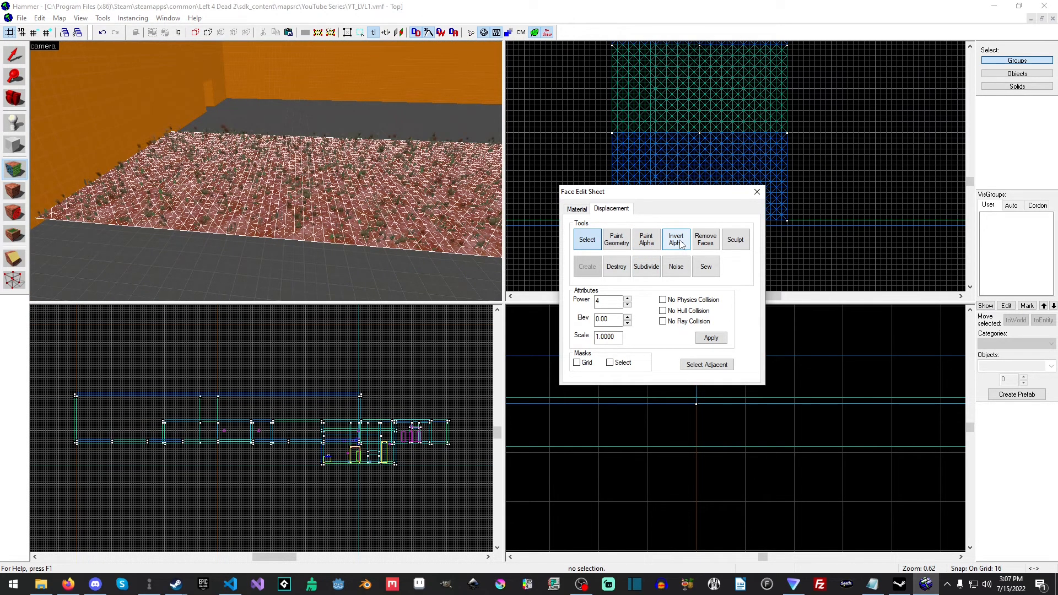
{"action": "left_click", "coordinate": [646, 238]}
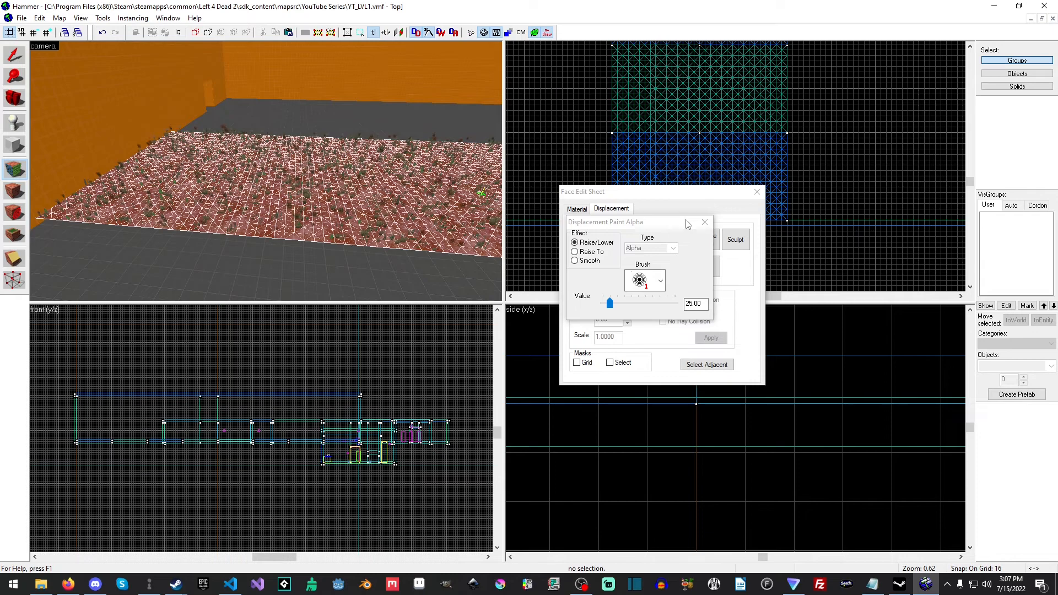
{"action": "left_click", "coordinate": [704, 223]}
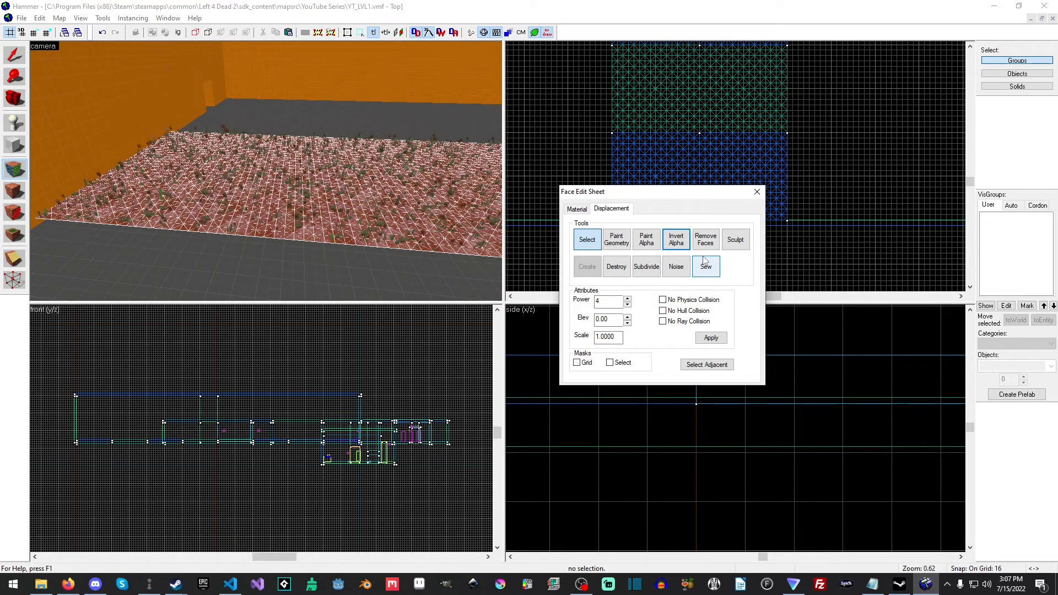
{"action": "left_click", "coordinate": [706, 239]}
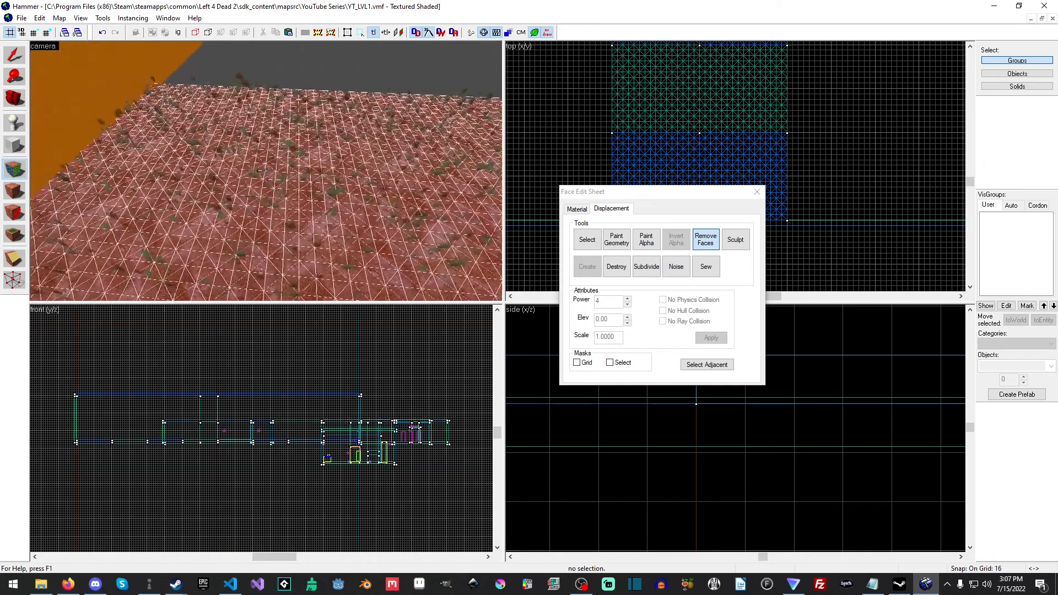
Paint raised banks along the strip edges with Raise/Lower, distance 5, radius 15.
{"action": "left_click", "coordinate": [617, 239]}
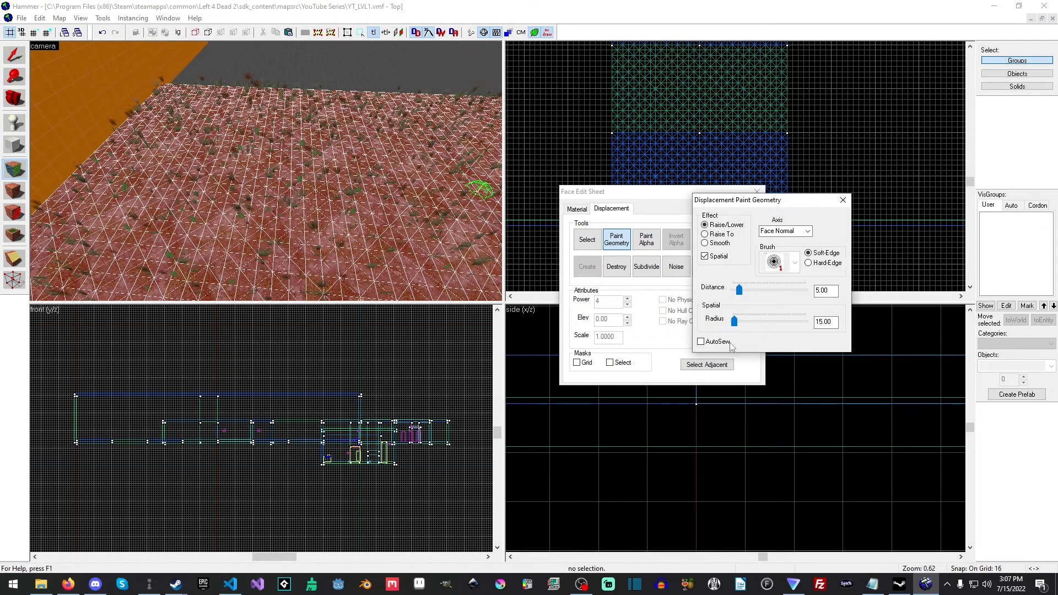
{"action": "left_click", "coordinate": [700, 341]}
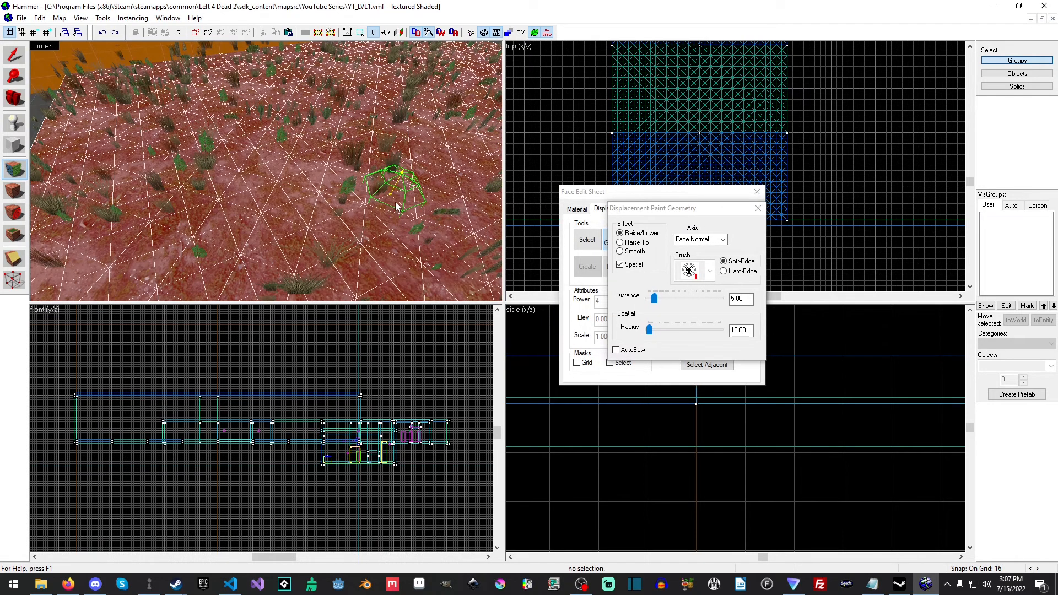
{"action": "left_click", "coordinate": [615, 350]}
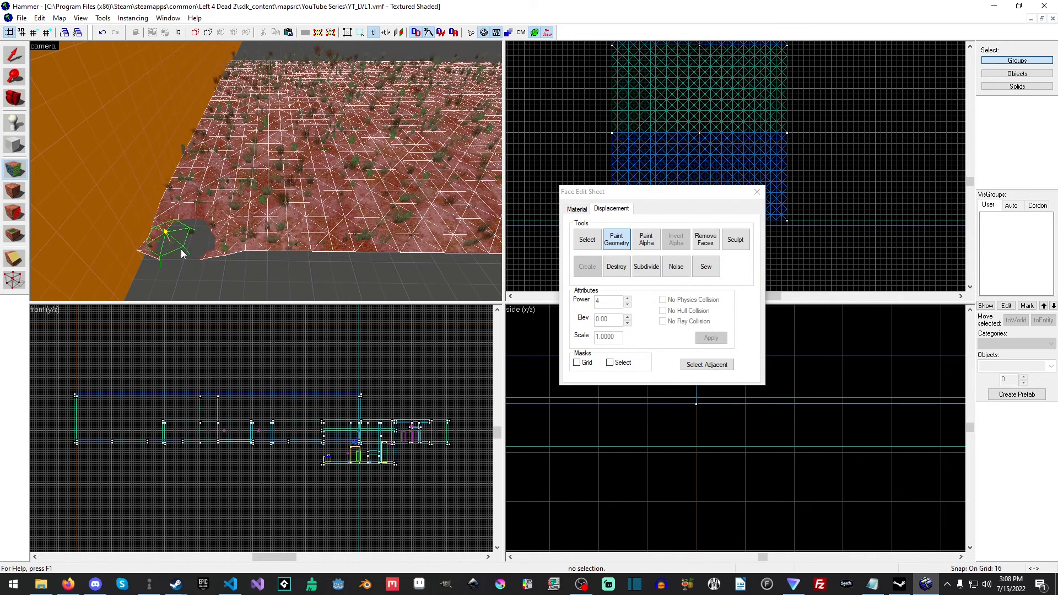
{"action": "left_click", "coordinate": [616, 240]}
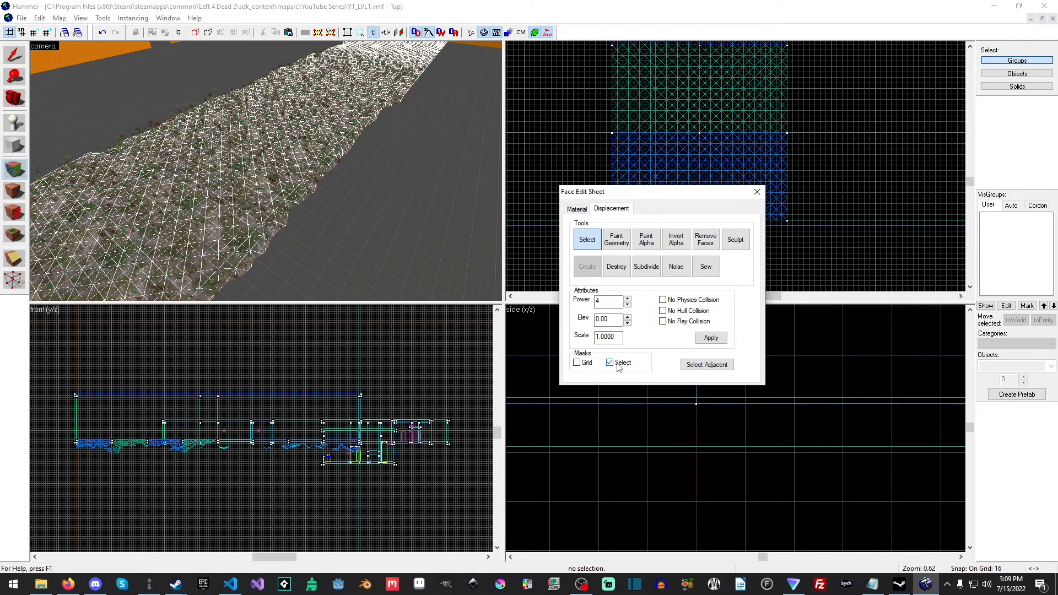
Hide the terrain wireframe and smooth the banks with Smooth, distance 3, radius 30.
{"action": "left_click", "coordinate": [577, 363]}
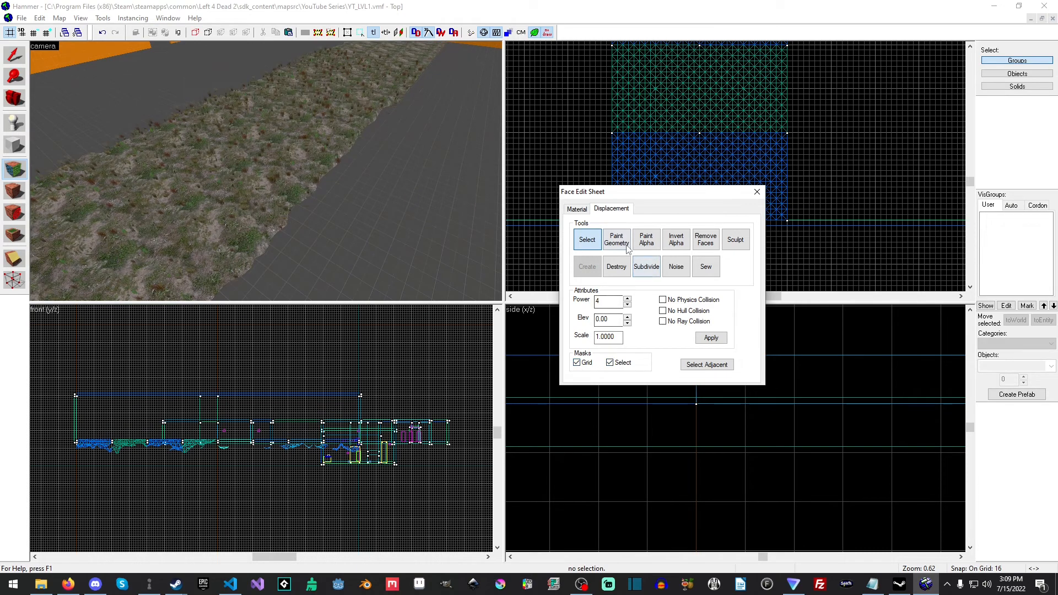
{"action": "left_click", "coordinate": [616, 239]}
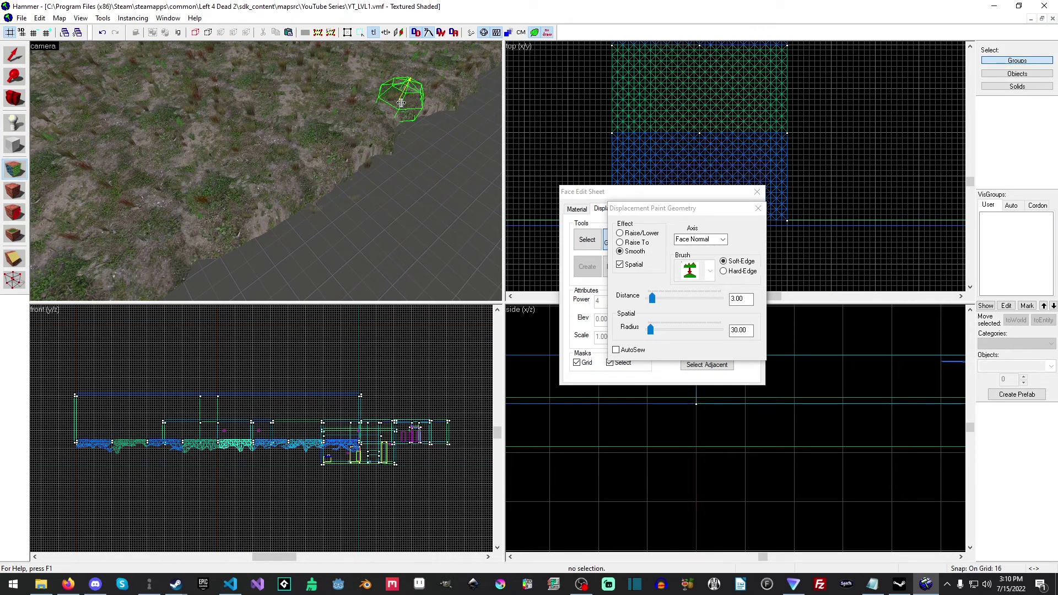
Switch the Paint Geometry brush to Raise/Lower and enlarge its radius.
{"action": "left_click", "coordinate": [620, 233]}
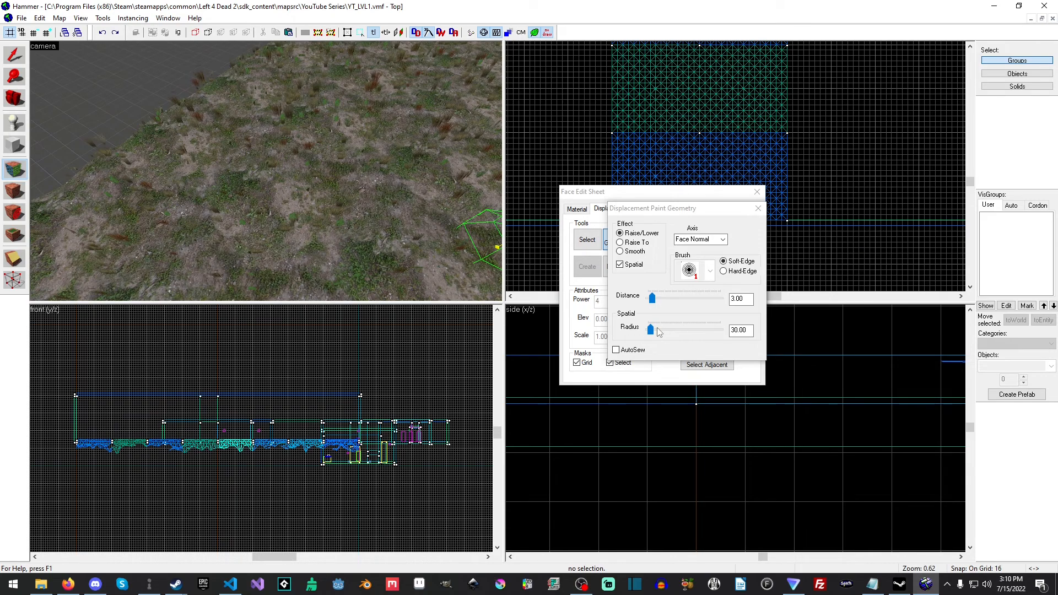
{"action": "left_click_drag", "start_coordinate": [650, 329], "coordinate": [665, 330]}
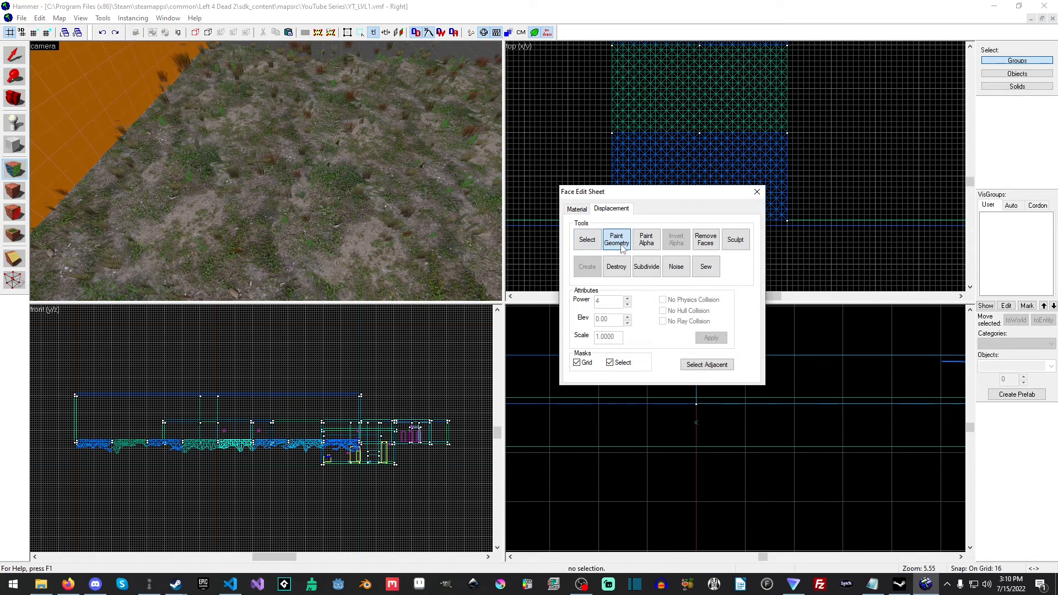
Paint a broad Raise/Lower wave across the grassy displacement using a radius 100 brush.
{"action": "left_click", "coordinate": [617, 239]}
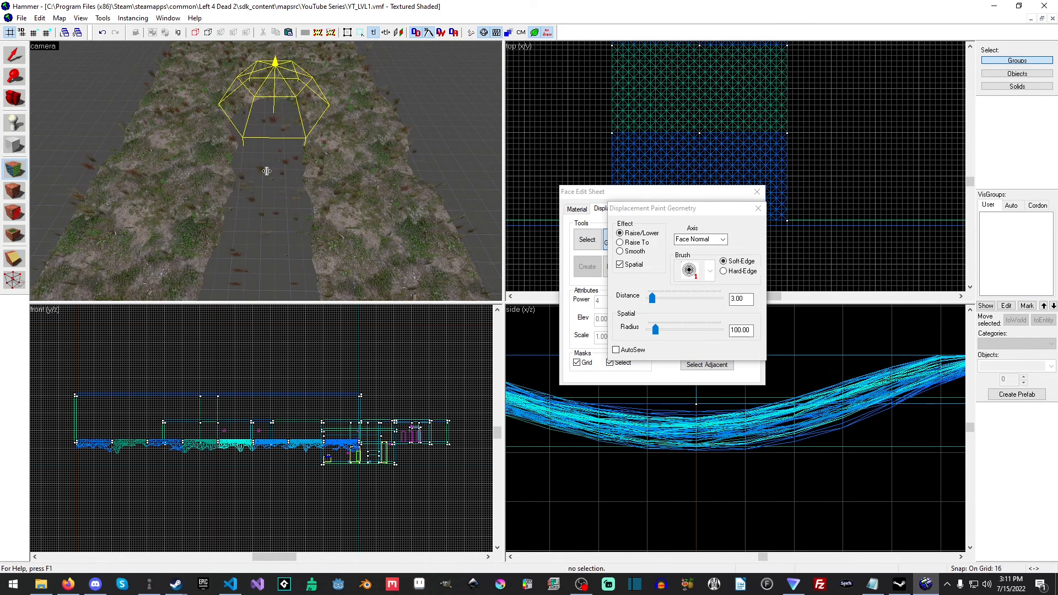
{"action": "left_click_drag", "start_coordinate": [267, 171], "coordinate": [291, 187]}
{"action": "type", "text": "50"}
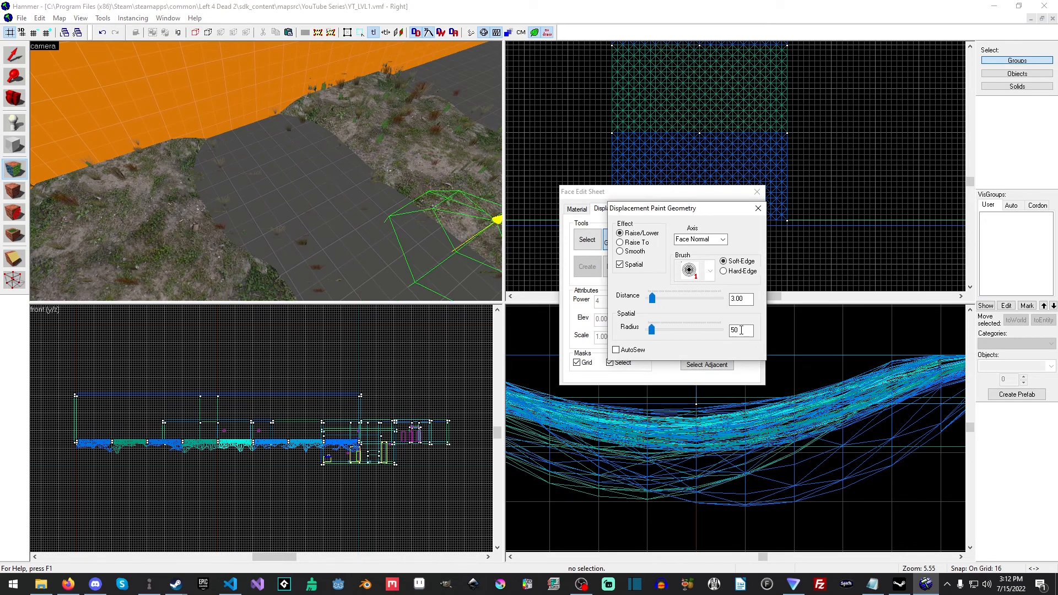
Switch the Paint Geometry effect to Smooth for evening out the grassy banks.
{"action": "left_click", "coordinate": [621, 251]}
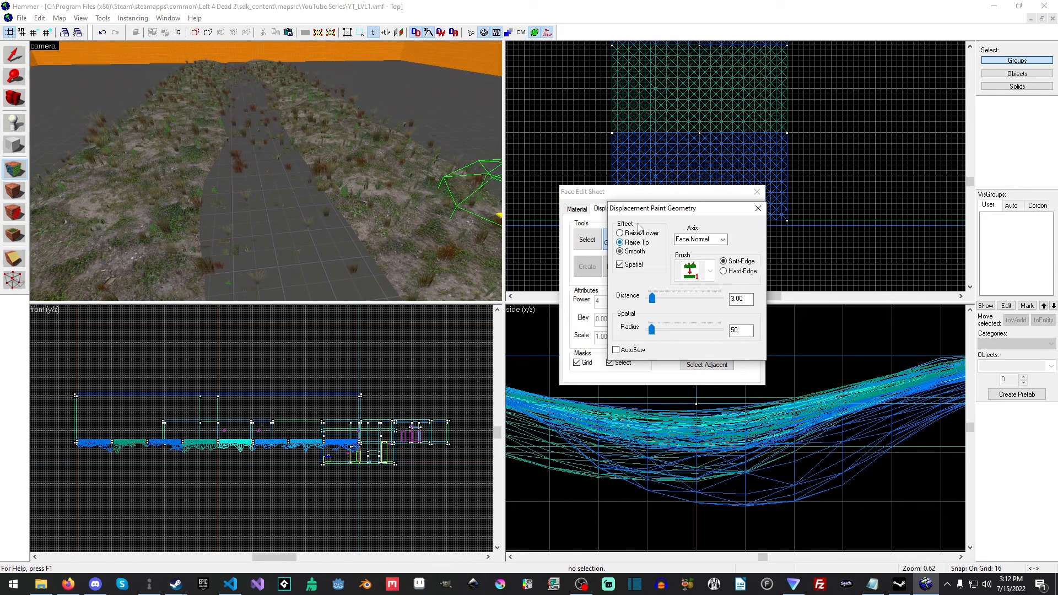
{"action": "mouse_move", "coordinate": [759, 208]}
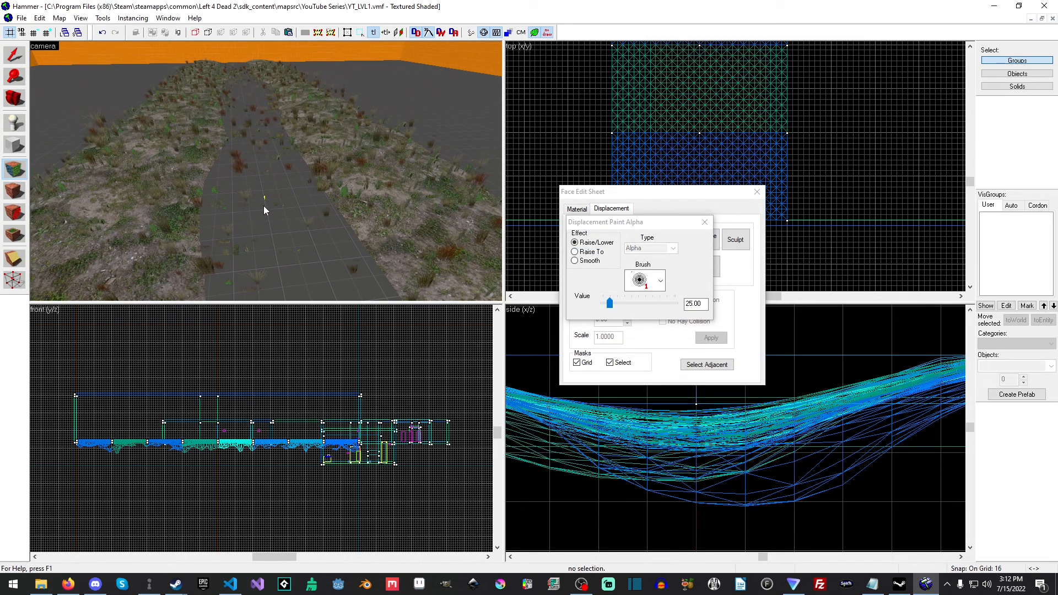
Paint the dirt-and-grass alpha blend along the strip's banks at value 255, brush size 5.
{"action": "left_click_drag", "start_coordinate": [610, 302], "coordinate": [623, 303]}
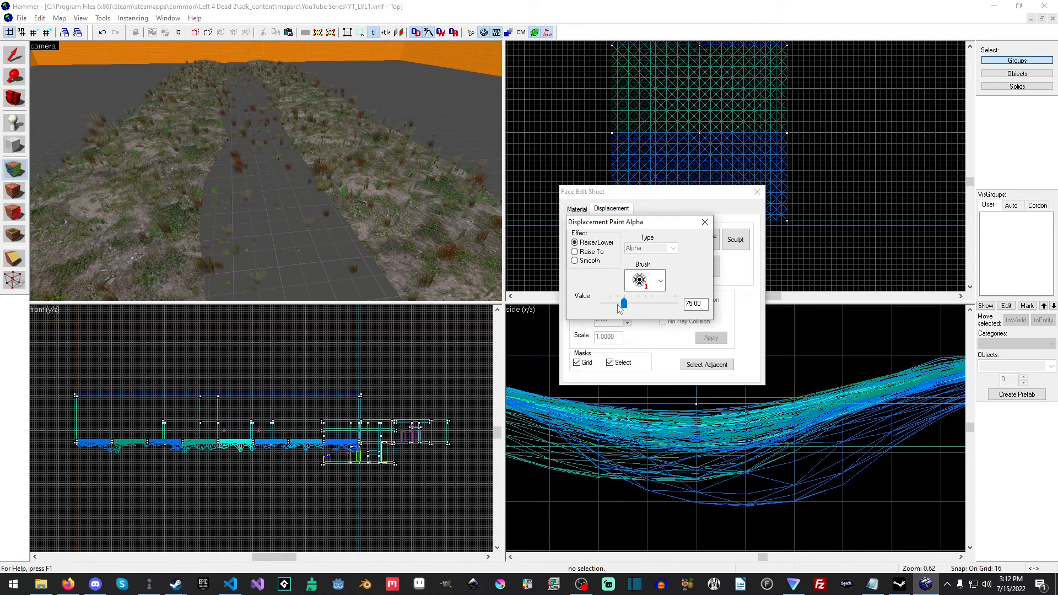
{"action": "left_click_drag", "start_coordinate": [622, 303], "coordinate": [675, 304]}
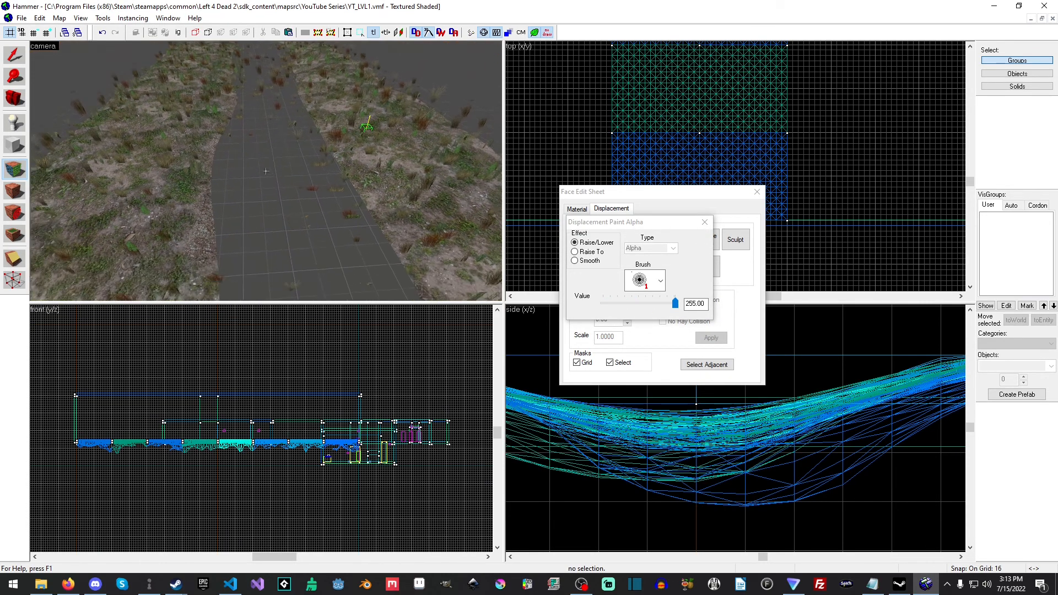
{"action": "left_click", "coordinate": [659, 281]}
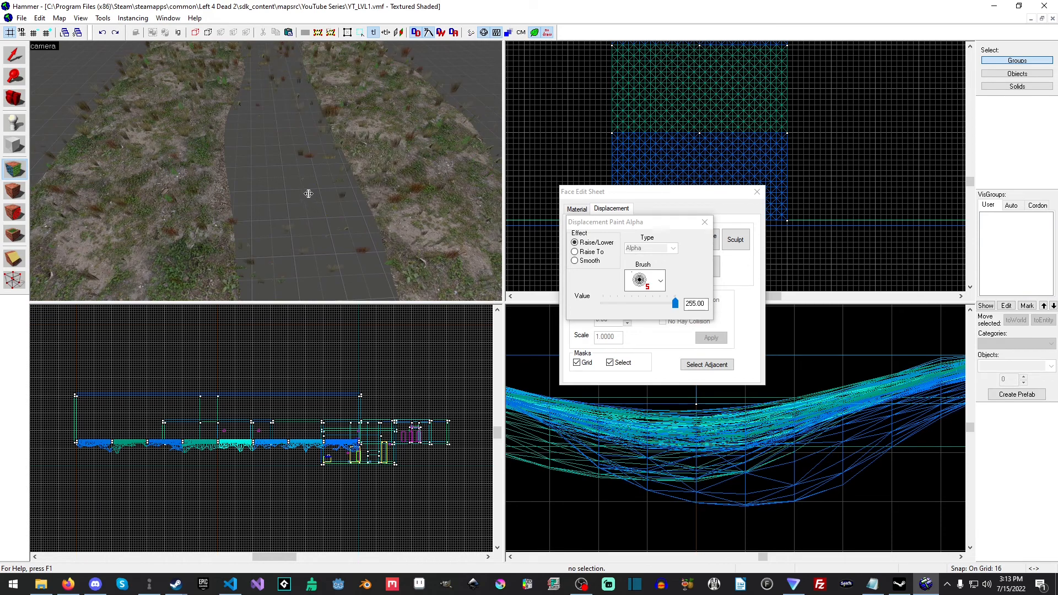
{"action": "left_click", "coordinate": [660, 280]}
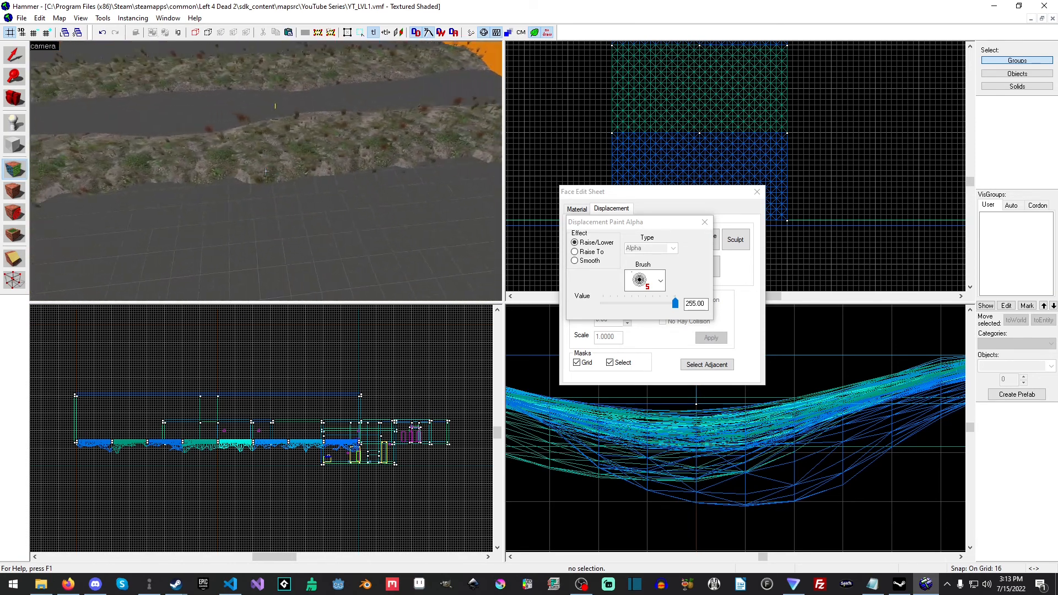
{"action": "left_click", "coordinate": [661, 280]}
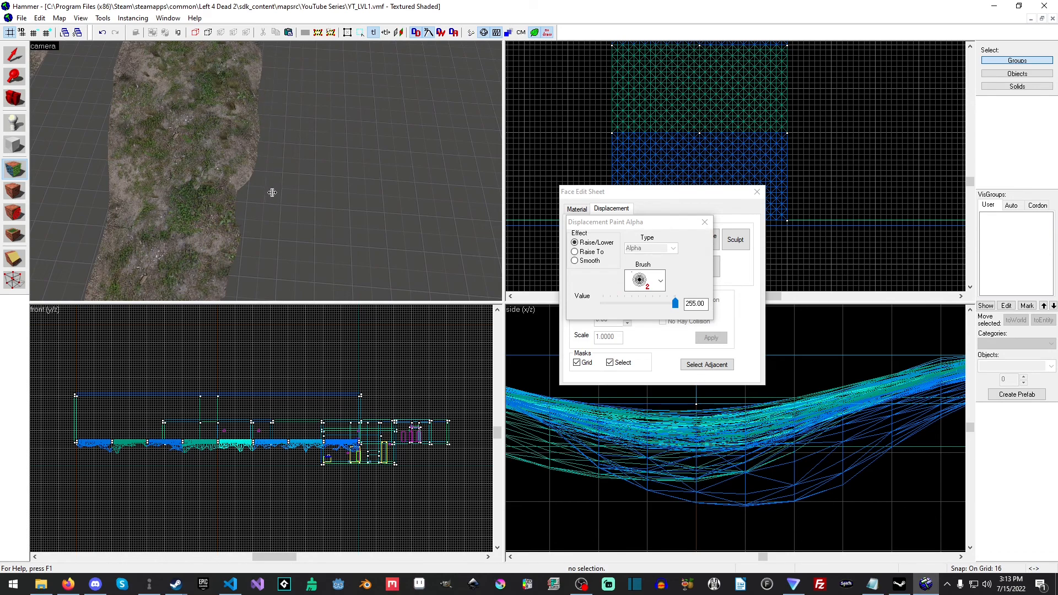
{"action": "left_click_drag", "start_coordinate": [272, 193], "coordinate": [232, 161]}
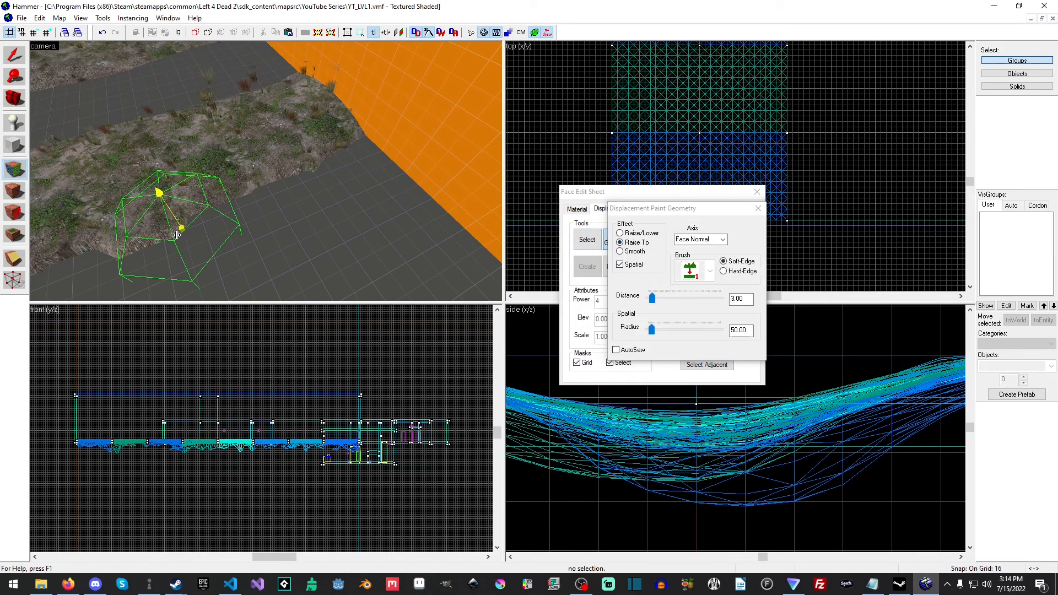
Smooth the raised bank edges with the Smooth effect, then return to blend painting.
{"action": "left_click", "coordinate": [619, 251]}
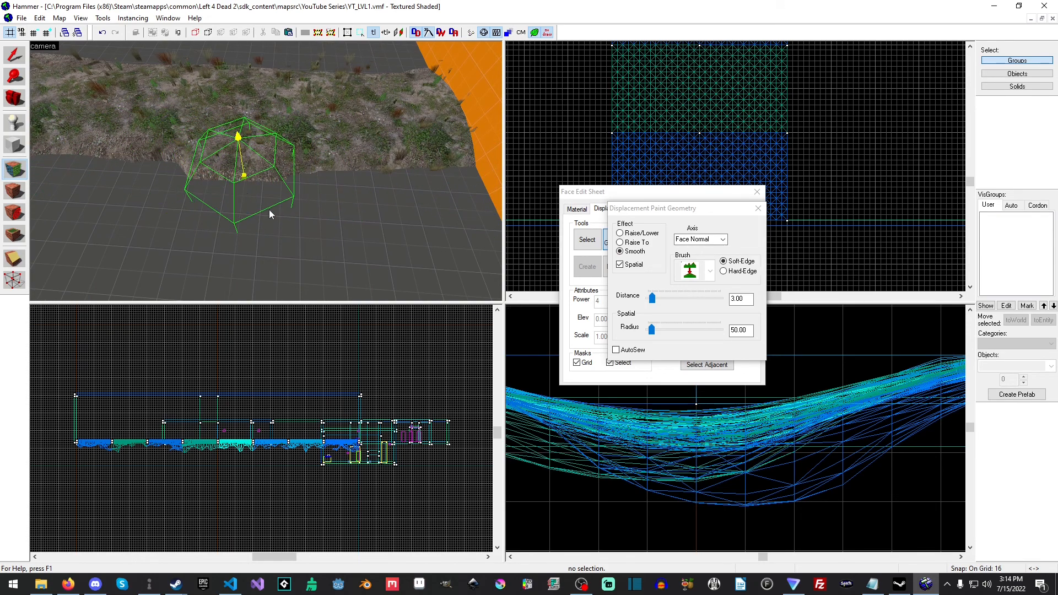
{"action": "left_click", "coordinate": [758, 209]}
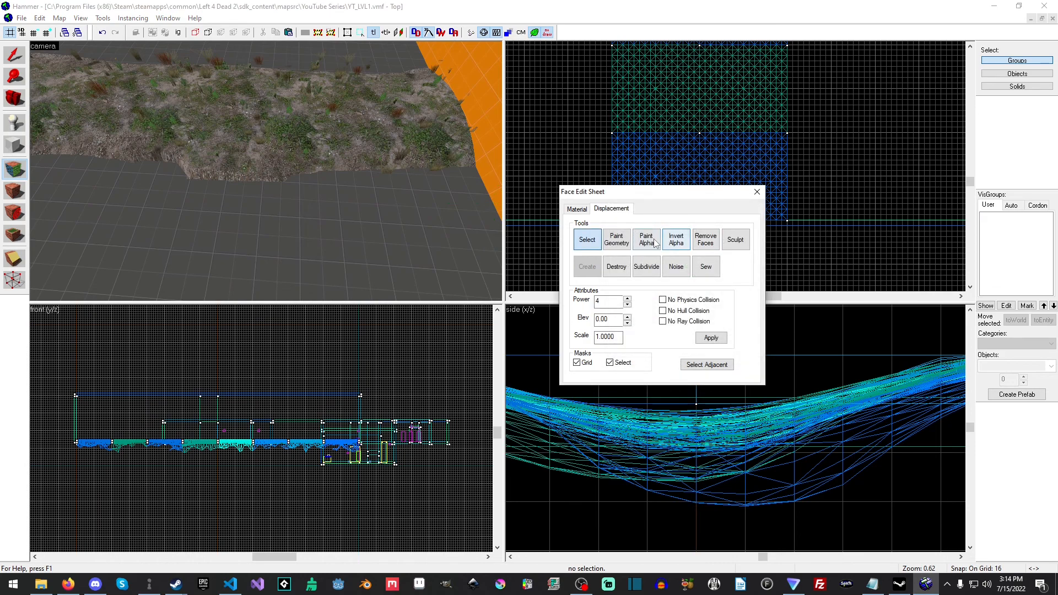
{"action": "left_click", "coordinate": [646, 239]}
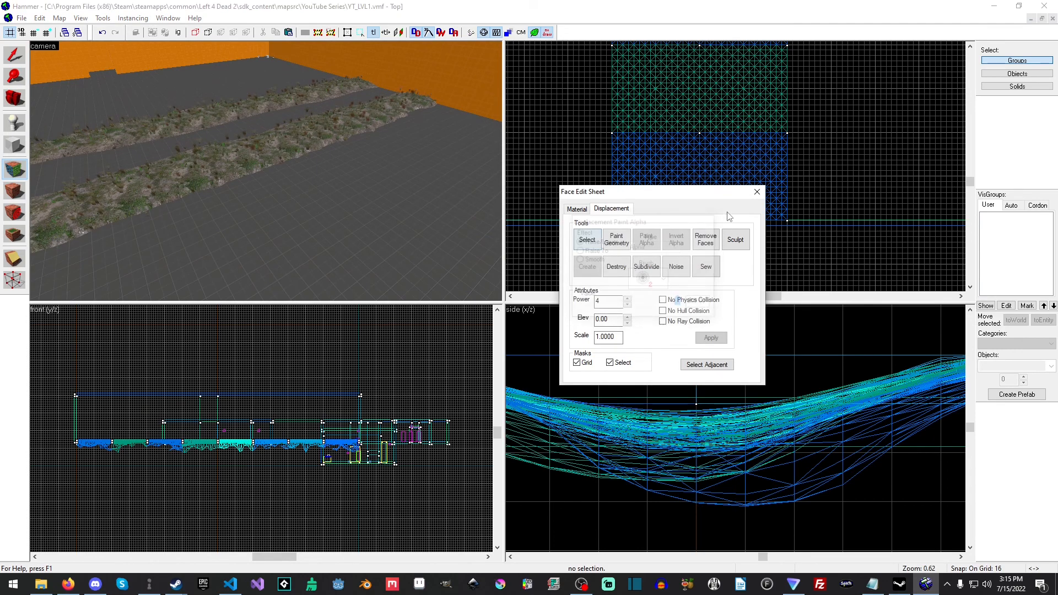
Draw a 128x128 block in the top view beside the banks and adjust its size.
{"action": "left_click", "coordinate": [757, 192]}
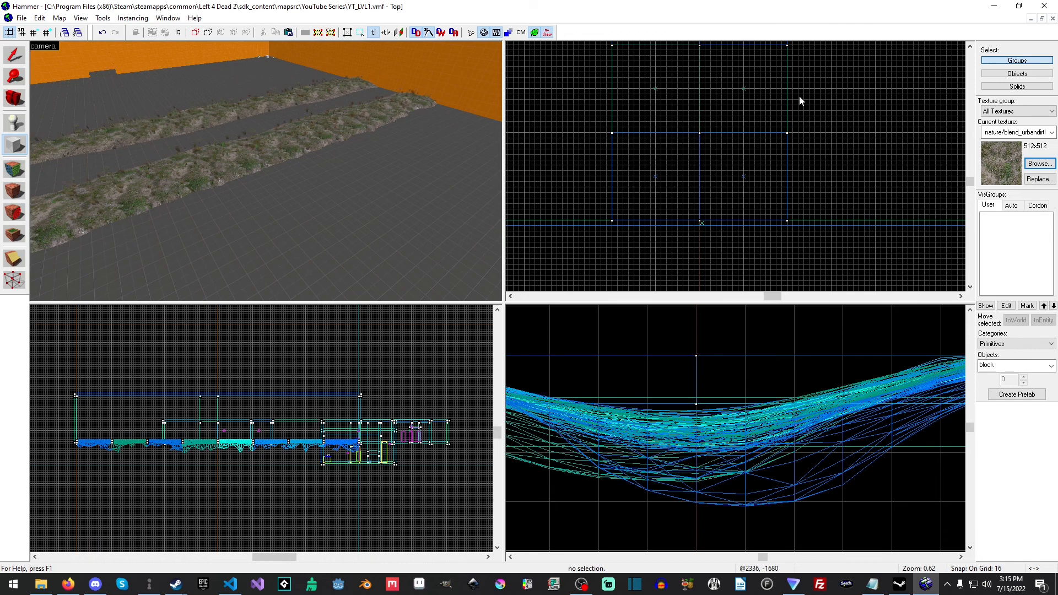
{"action": "left_click_drag", "start_coordinate": [709, 135], "coordinate": [755, 182]}
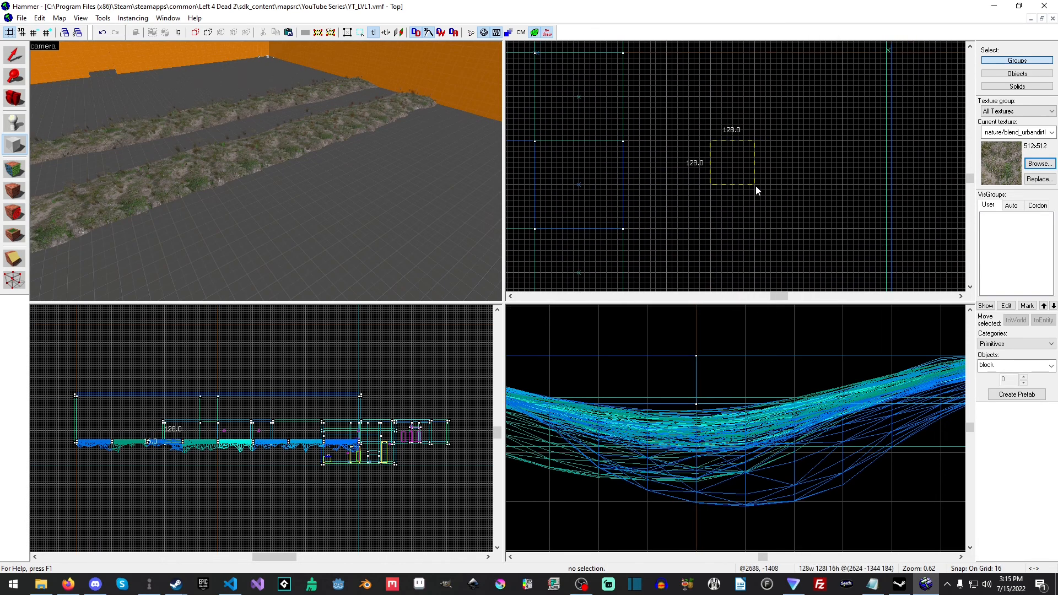
{"action": "left_click_drag", "start_coordinate": [755, 187], "coordinate": [799, 233]}
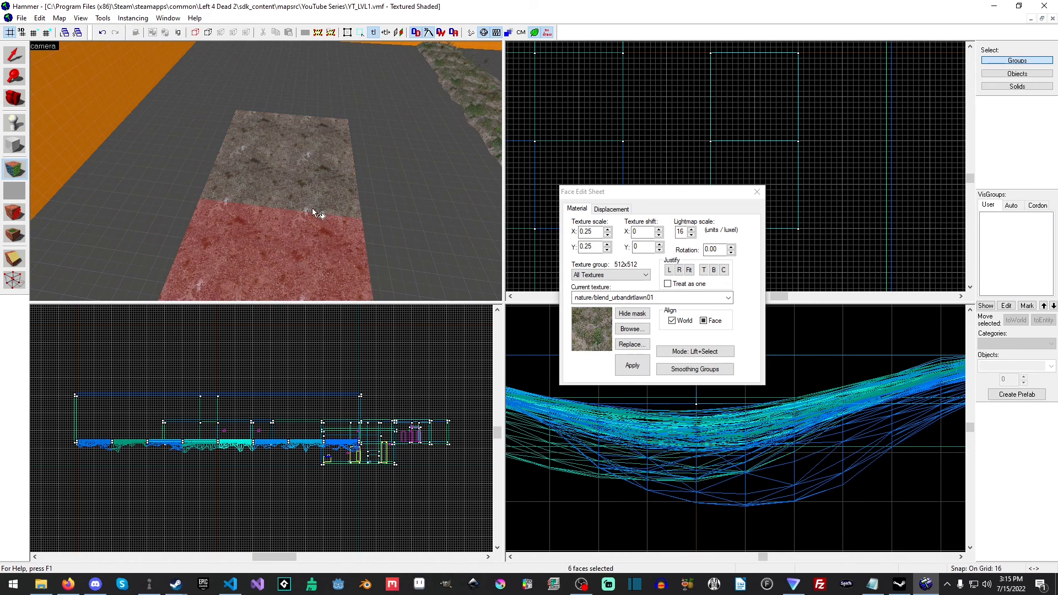
Turn the block's top into power-3 displacements, try Smooth and Raise/Lower, and enable AutoSew.
{"action": "left_click", "coordinate": [611, 209]}
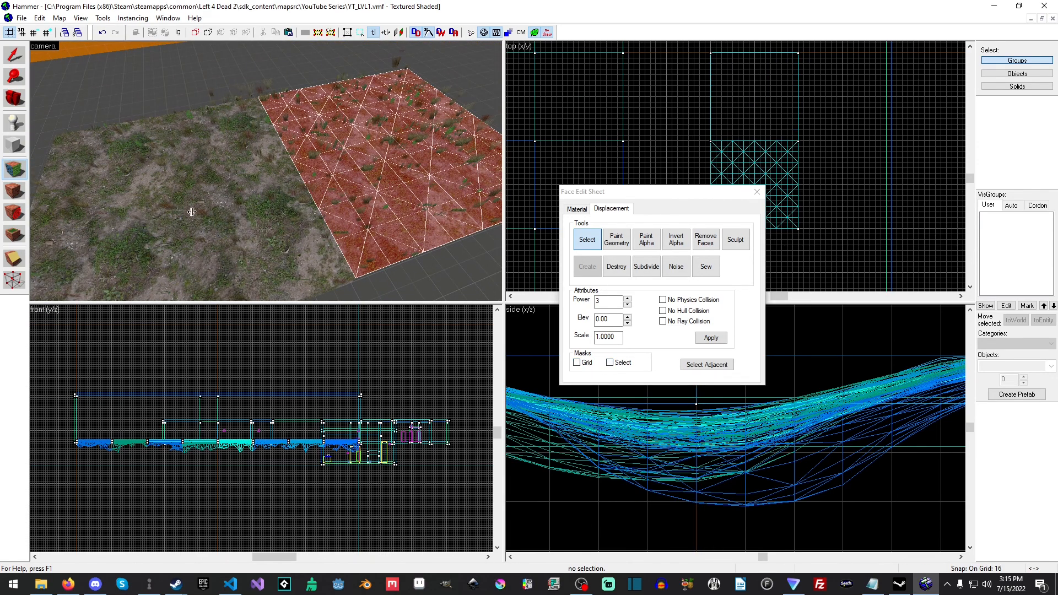
{"action": "left_click", "coordinate": [617, 240]}
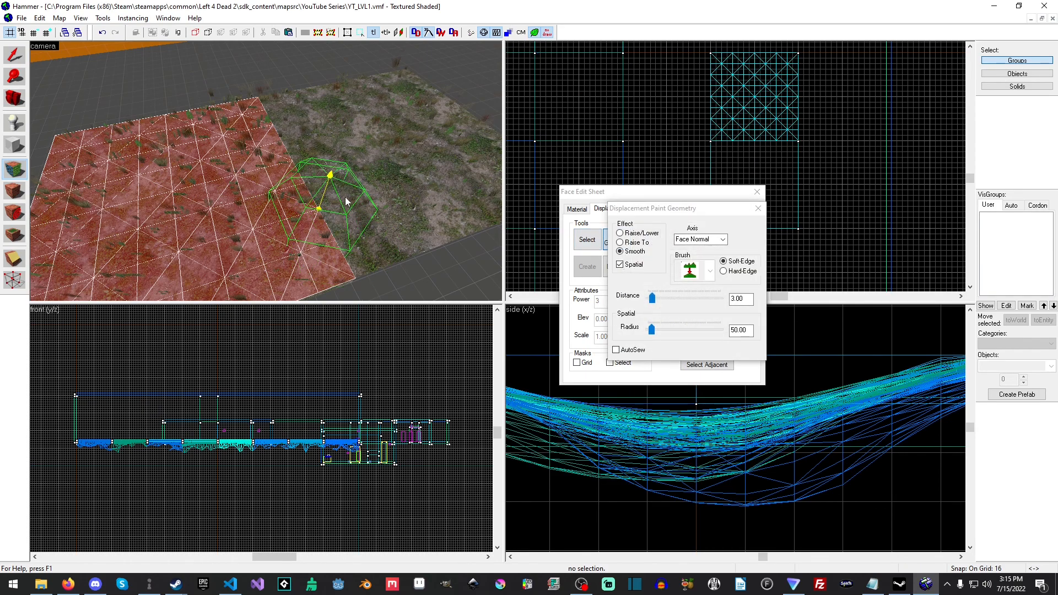
{"action": "left_click", "coordinate": [619, 232]}
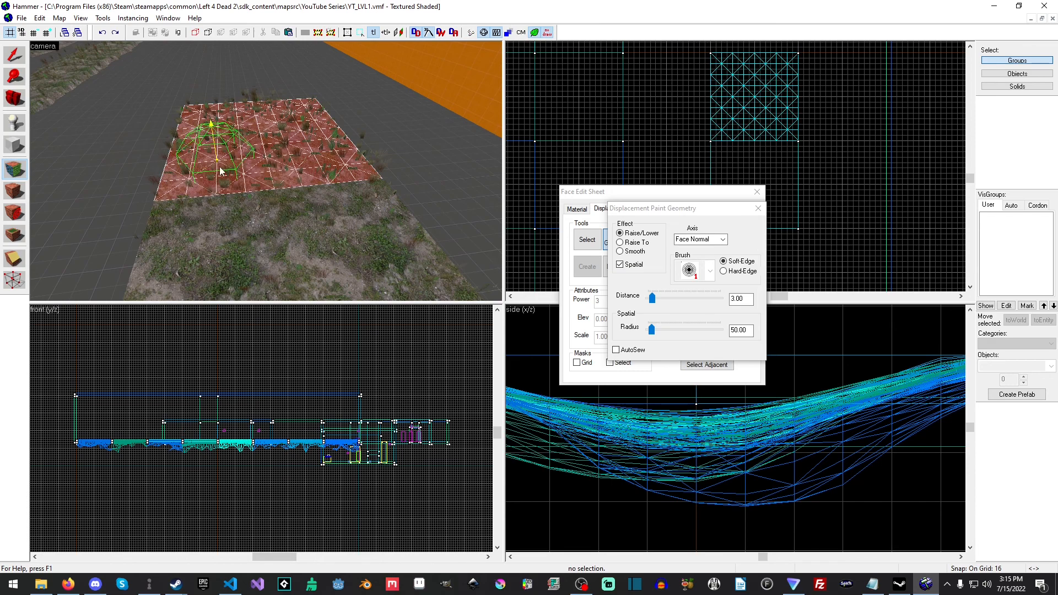
{"action": "left_click", "coordinate": [616, 350]}
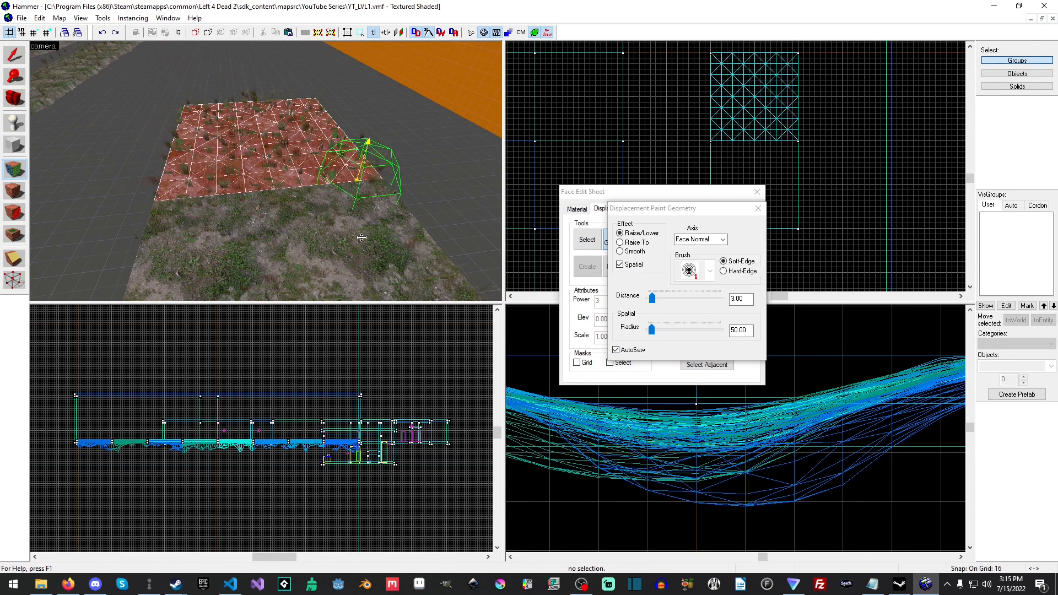
{"action": "left_click", "coordinate": [576, 209]}
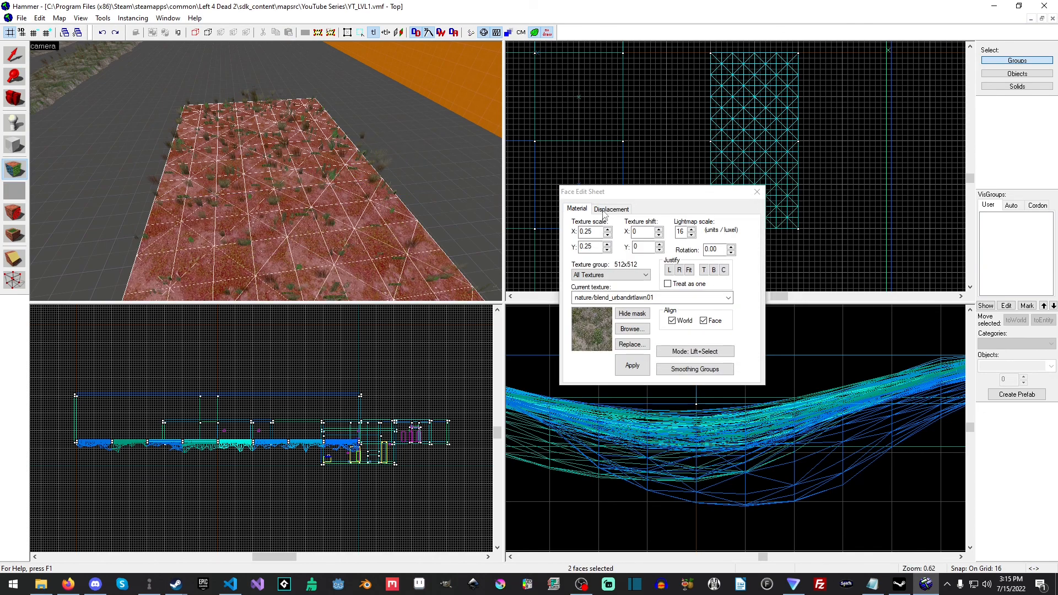
Stop geometry painting and select just one of the two test displacements.
{"action": "left_click", "coordinate": [611, 208]}
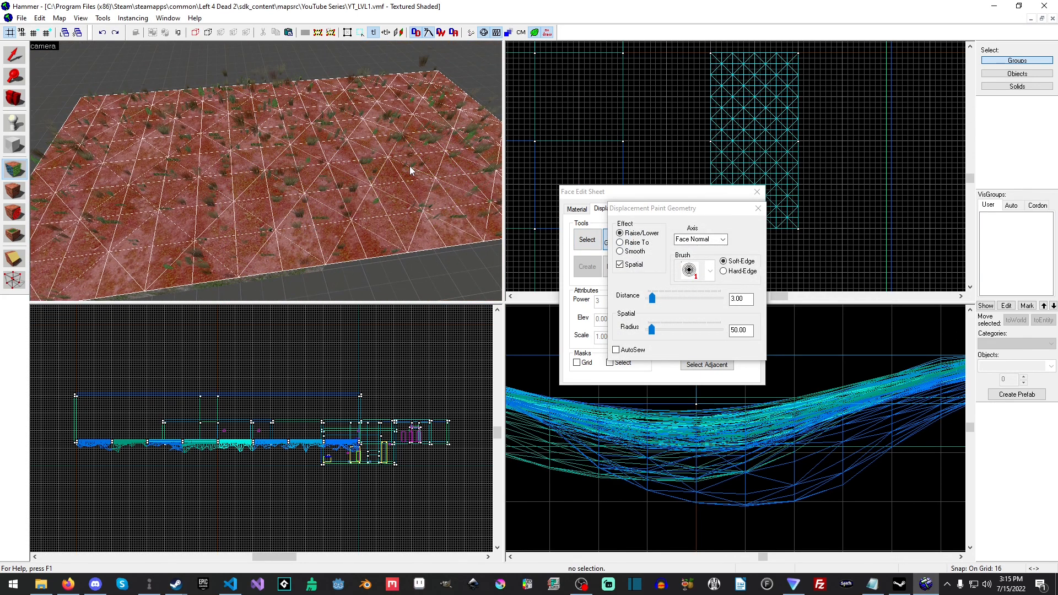
{"action": "left_click", "coordinate": [758, 209]}
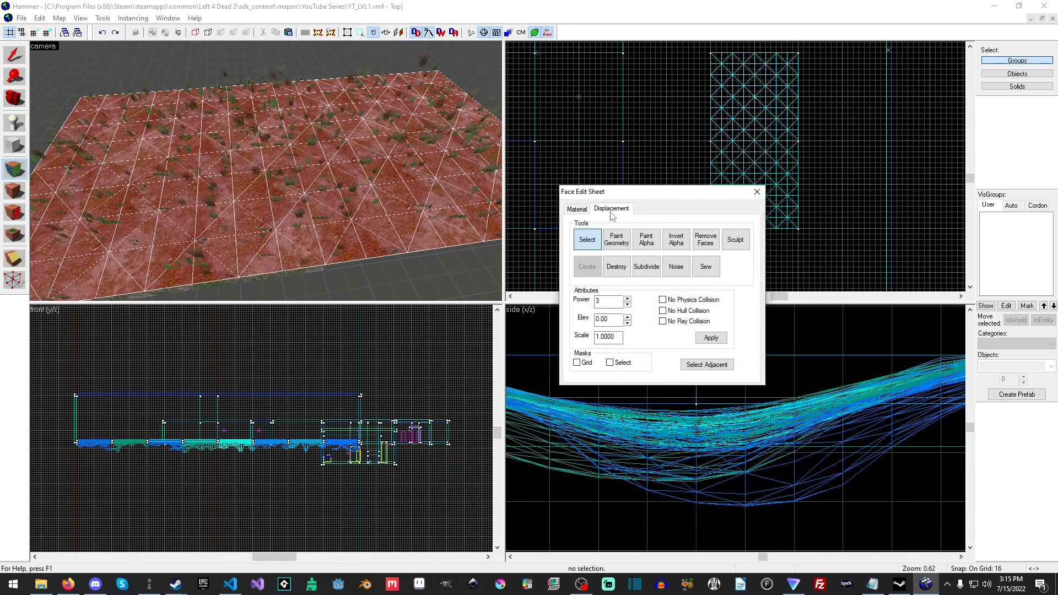
{"action": "left_click", "coordinate": [577, 209]}
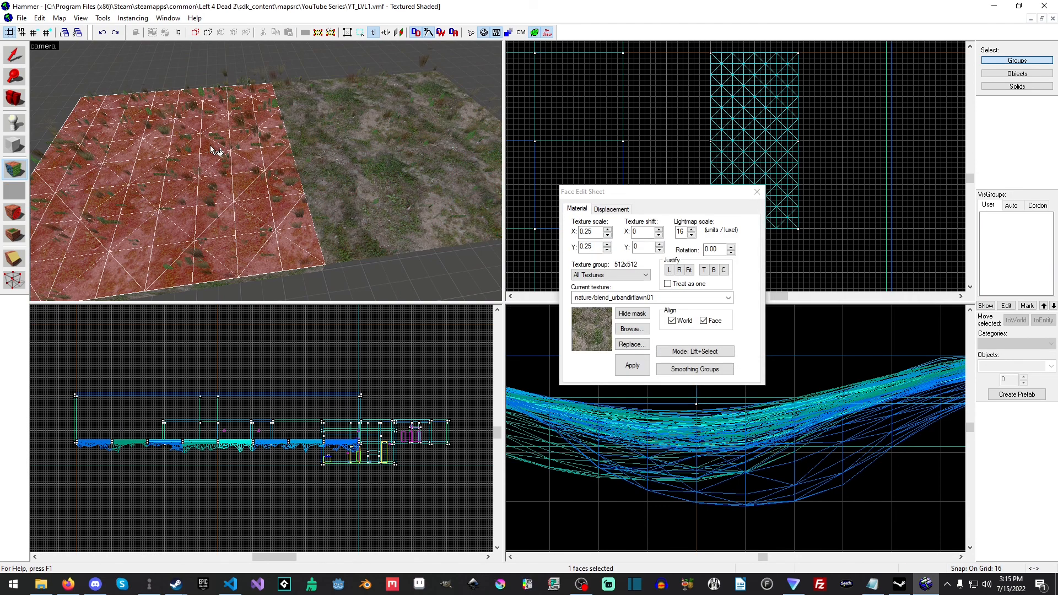
{"action": "mouse_move", "coordinate": [274, 177]}
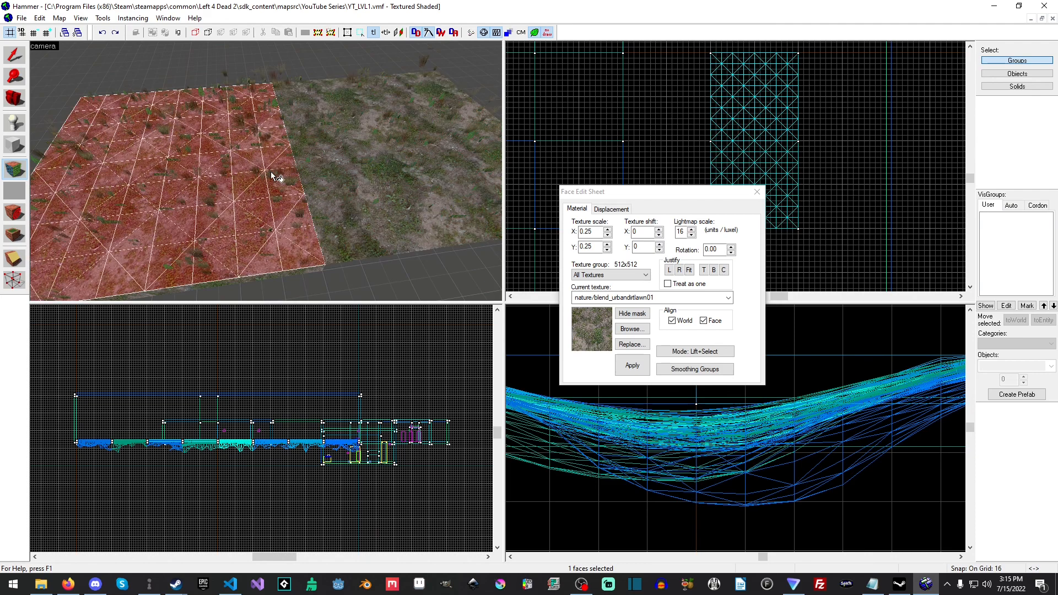
Raise the chosen displacement near the shared edge, then sew both displacements together.
{"action": "left_click", "coordinate": [611, 209]}
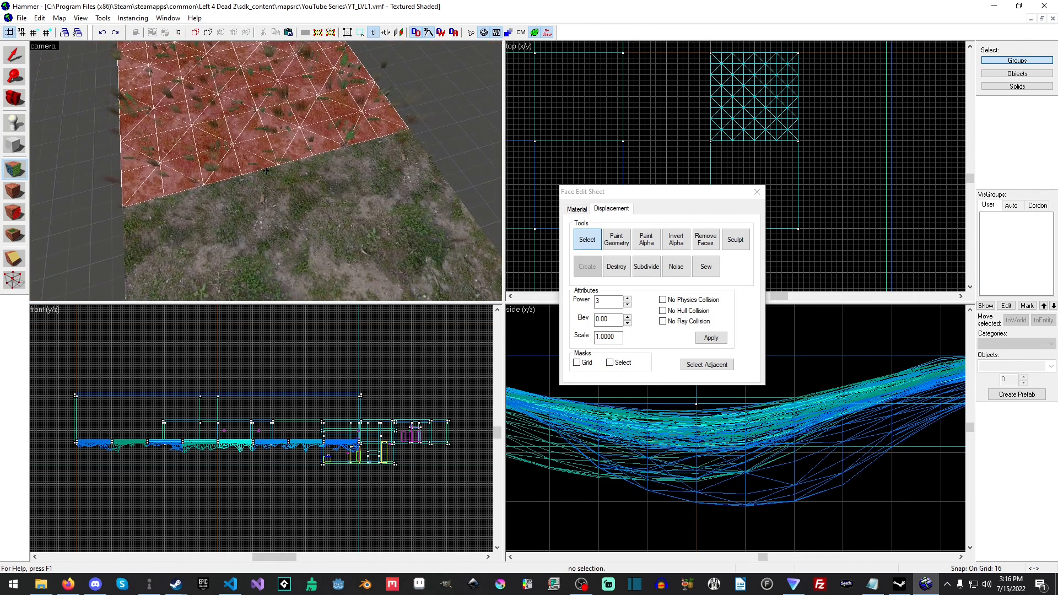
{"action": "left_click", "coordinate": [617, 239]}
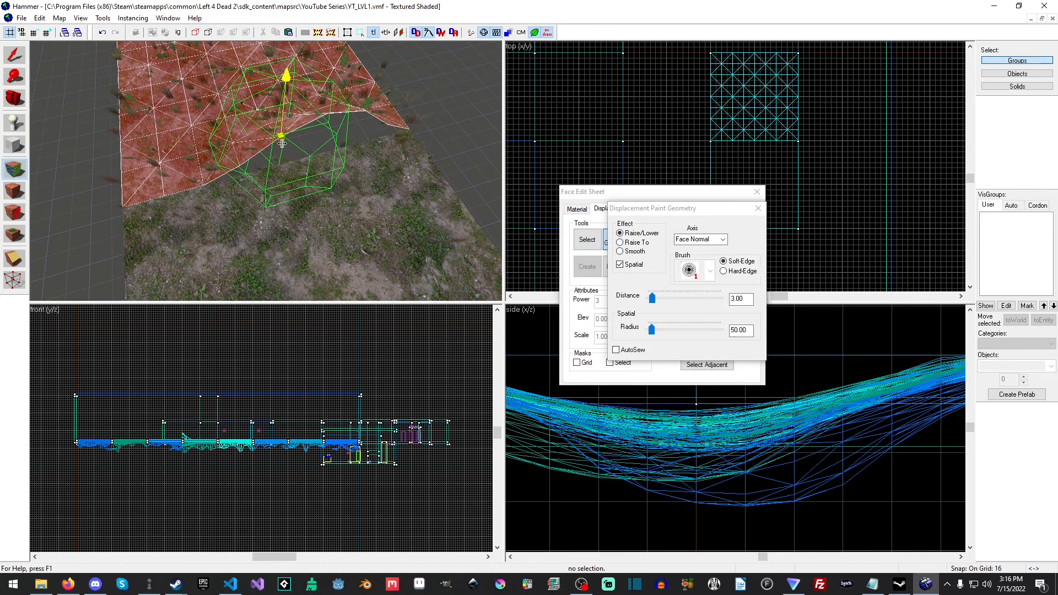
{"action": "left_click", "coordinate": [577, 209]}
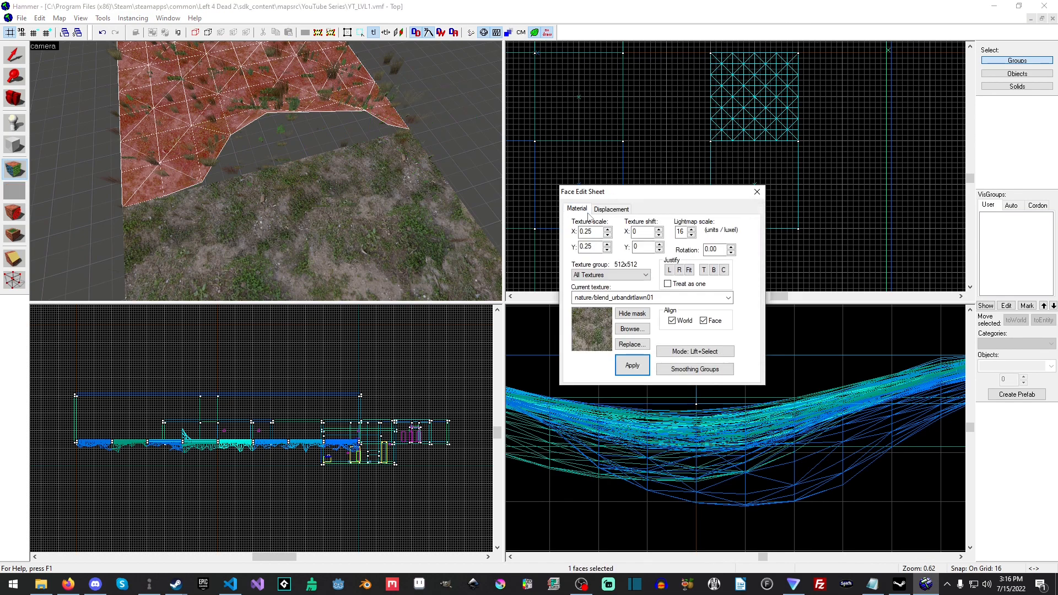
{"action": "left_click", "coordinate": [611, 209]}
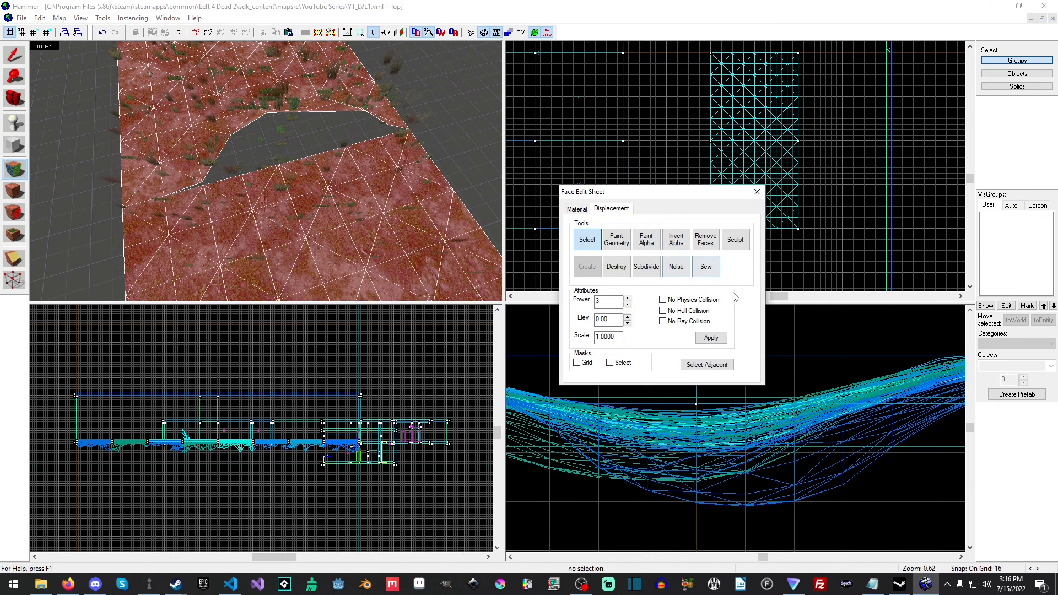